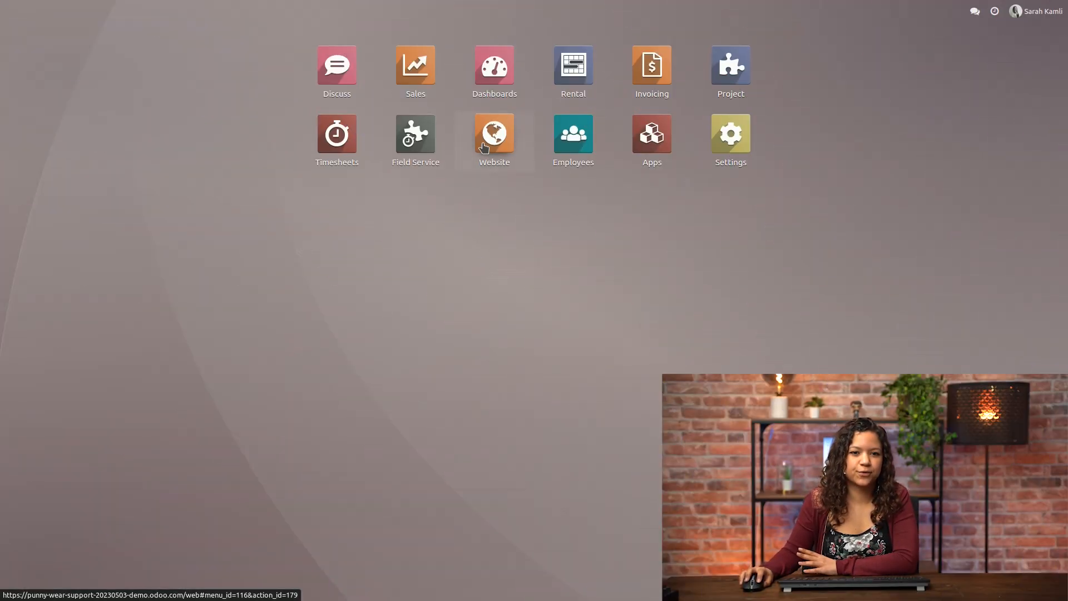
# Go from the home screen into the Website app's Settings page.
pyautogui.click(494, 133)
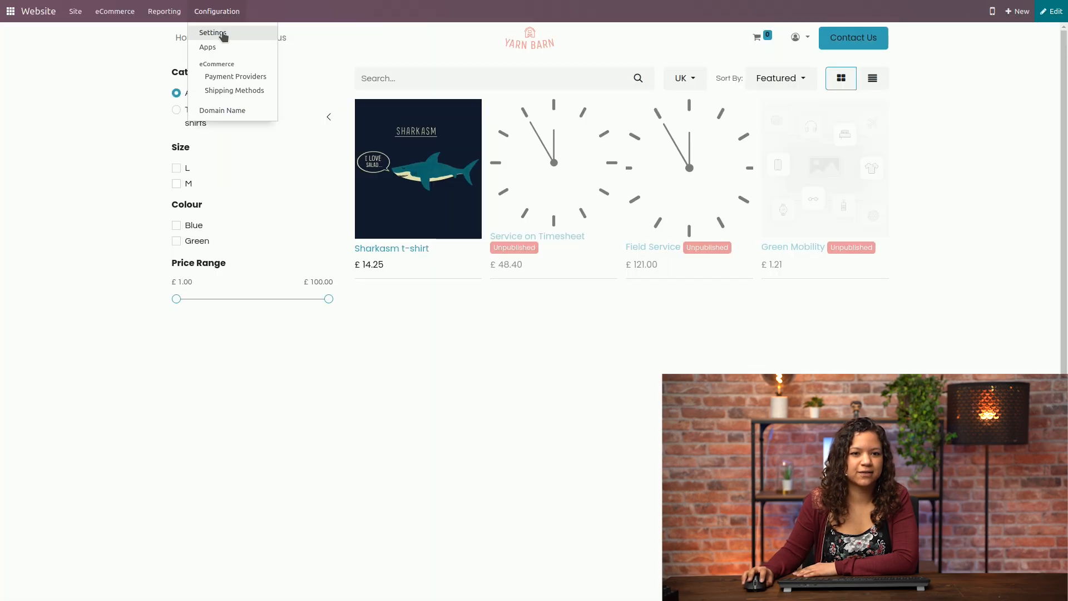
pyautogui.click(212, 33)
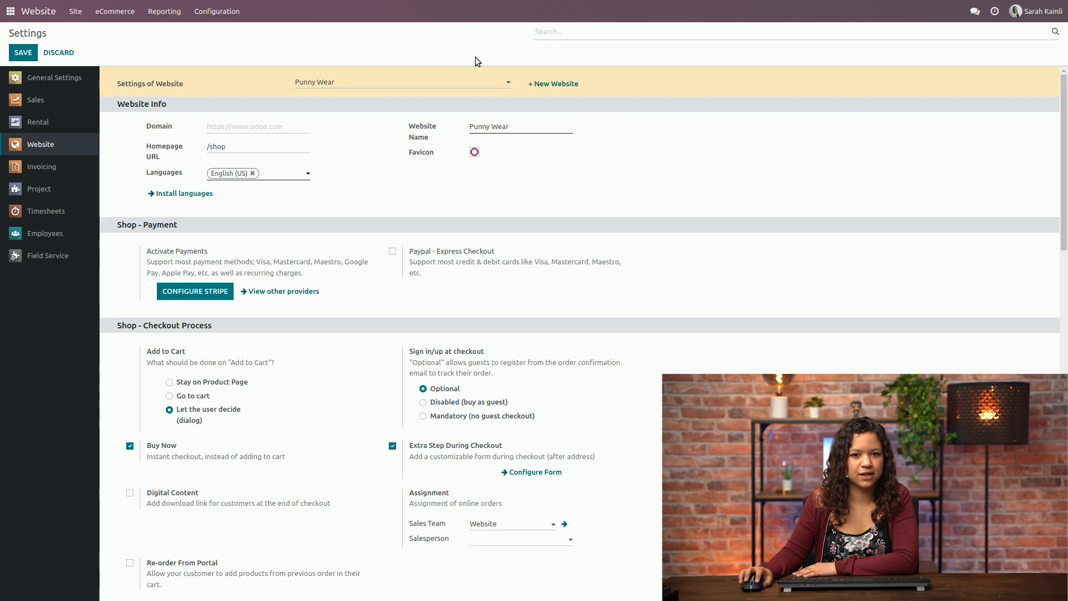
# Filter settings by 'shippi' and tick UPS, DHL, USPS, Mondial Relay and On Site Payments & Picking.
pyautogui.write('ship')
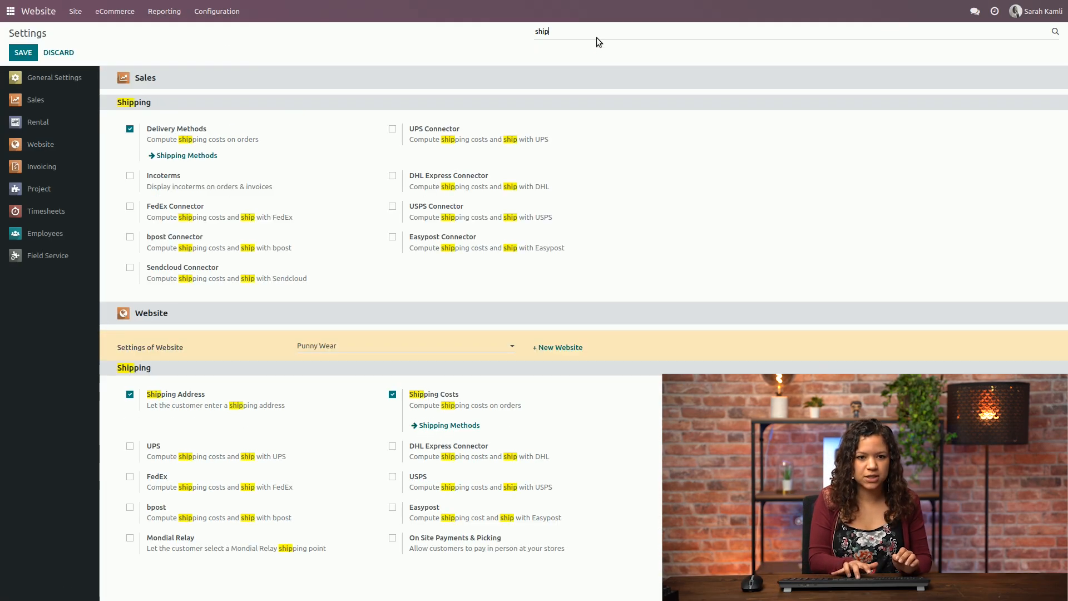
pyautogui.write('i')
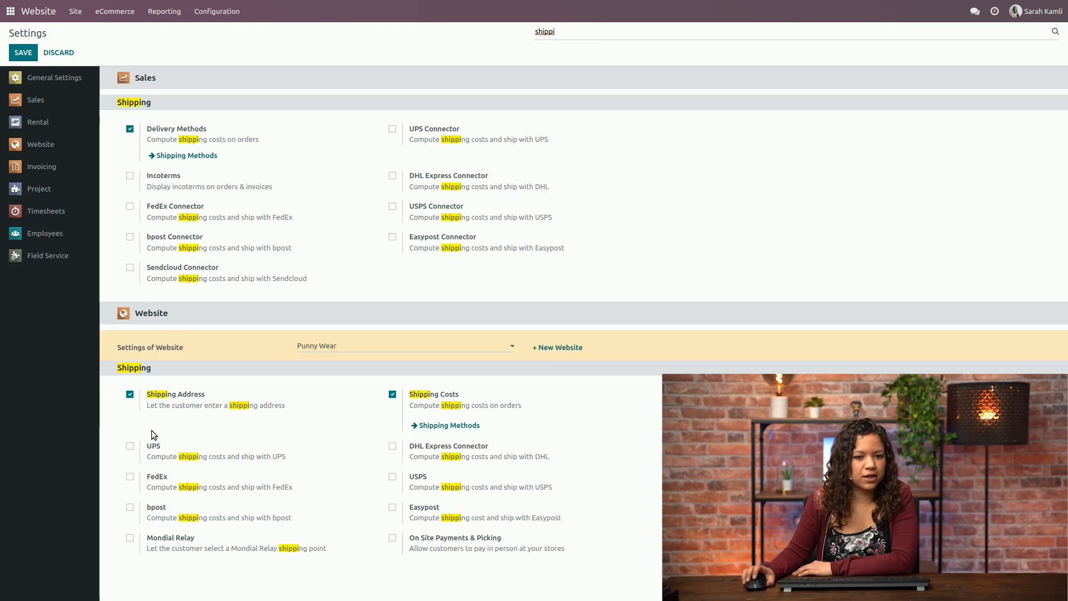
pyautogui.moveTo(131, 446)
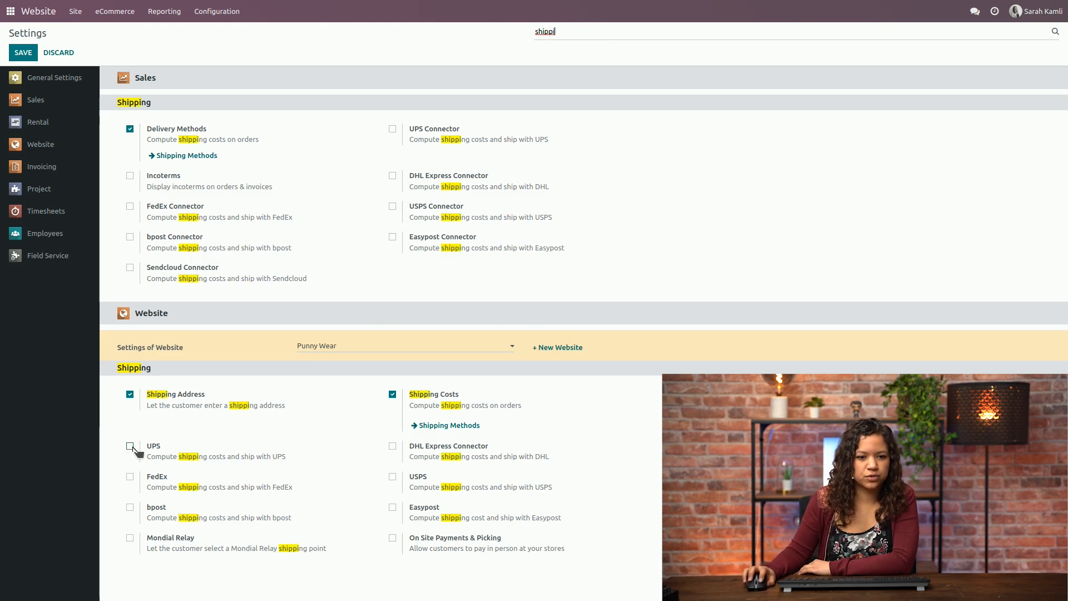
pyautogui.click(130, 446)
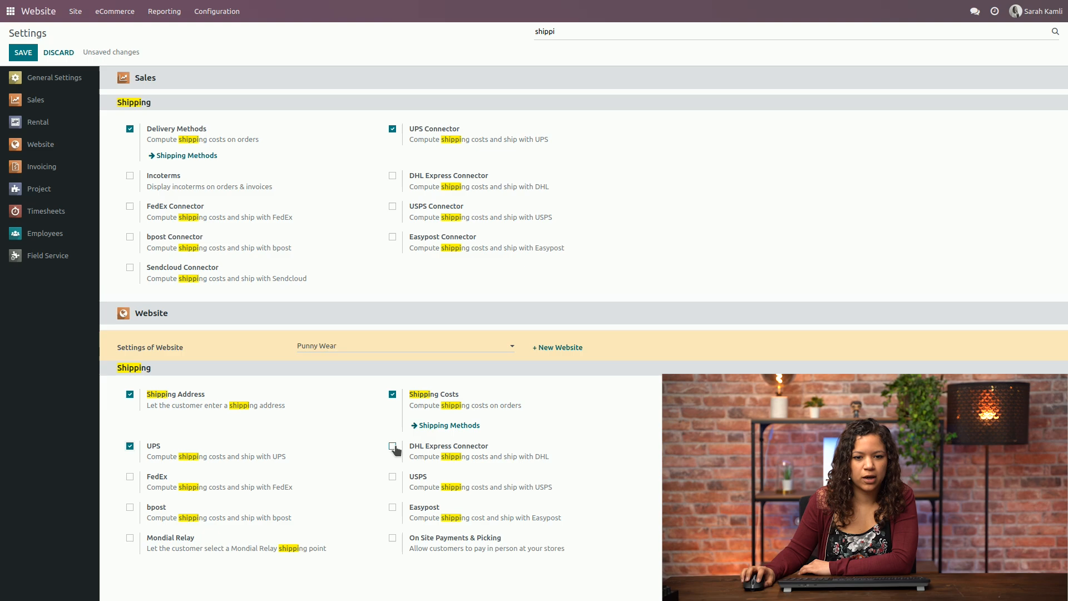
pyautogui.click(393, 449)
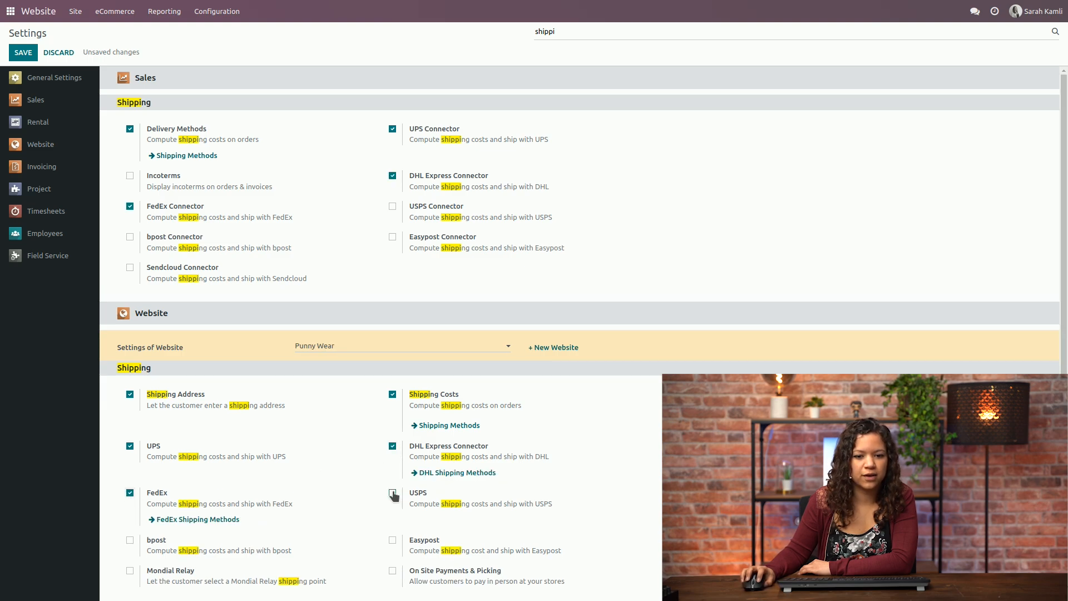
pyautogui.click(393, 496)
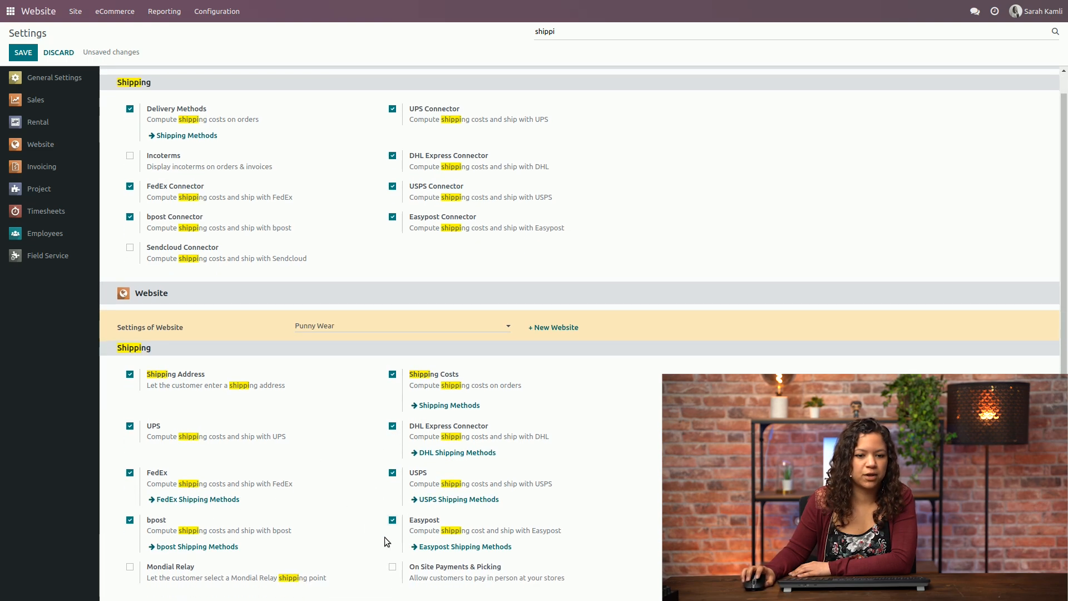
pyautogui.click(129, 566)
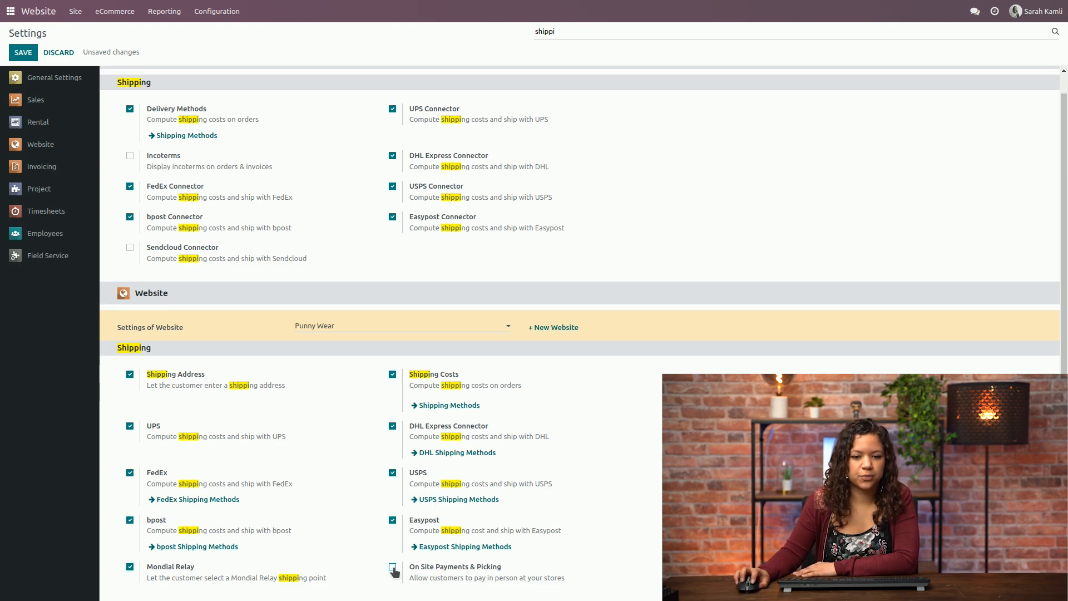
pyautogui.click(393, 569)
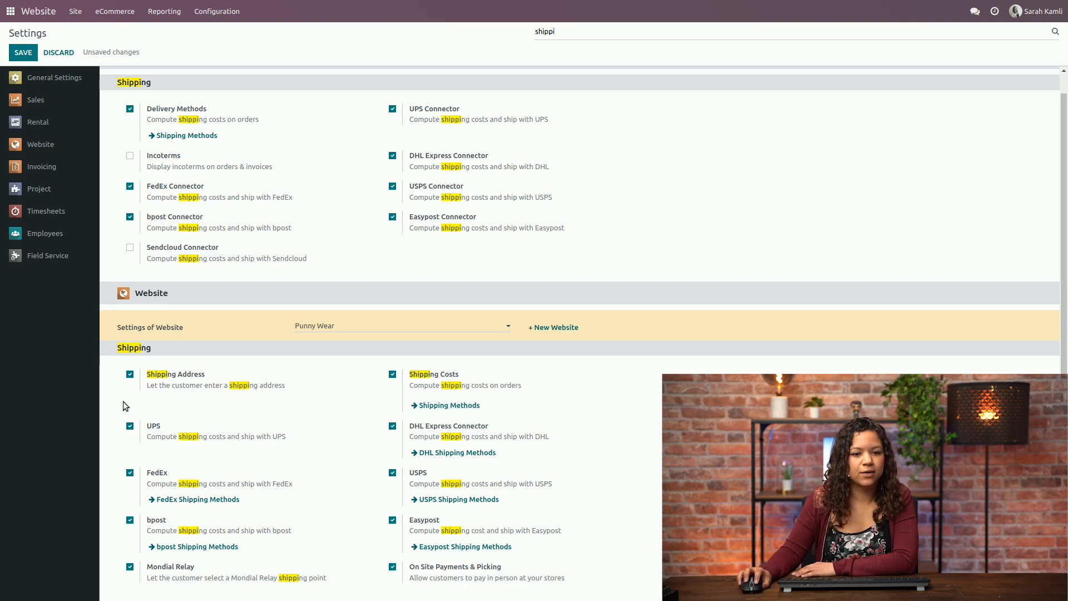
pyautogui.moveTo(251, 400)
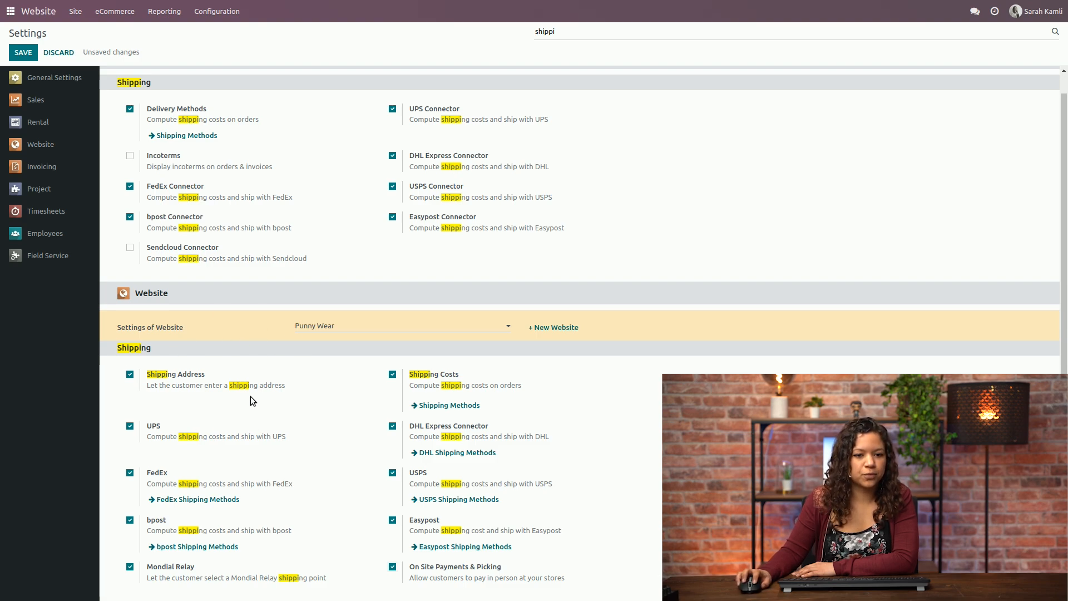
pyautogui.moveTo(209, 402)
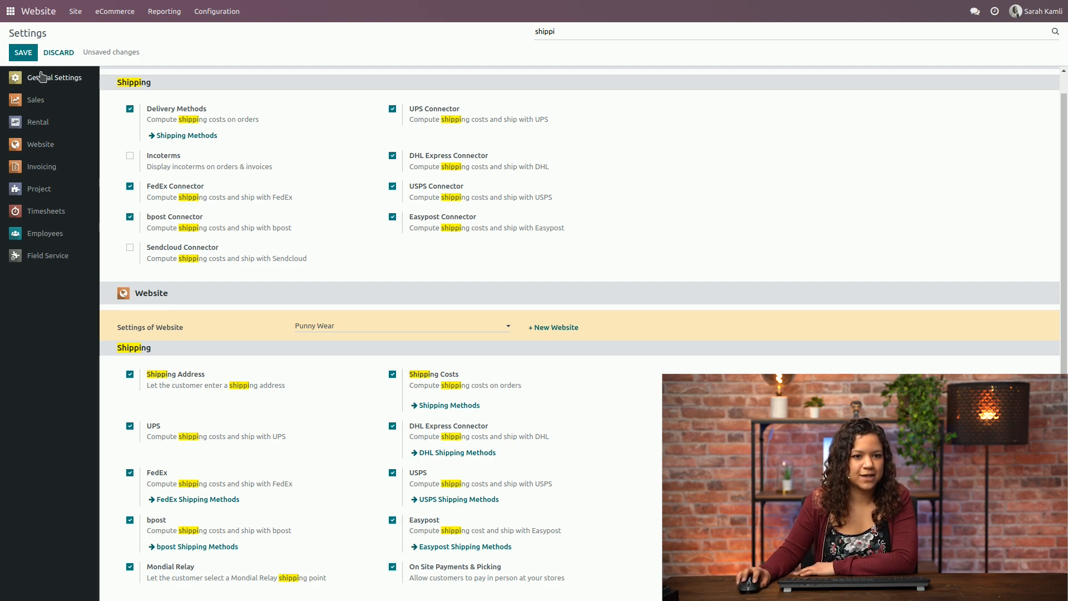
# Save the shipping settings, then reach Customize Pickup Sites showing the published 'My Shop 1' method.
pyautogui.click(24, 52)
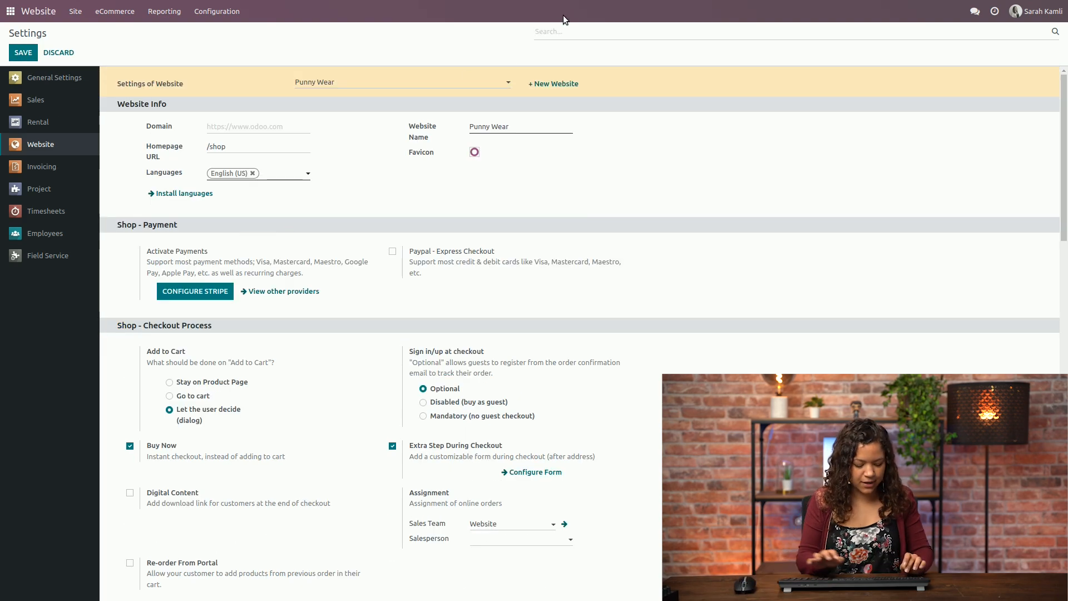
pyautogui.write('shippin')
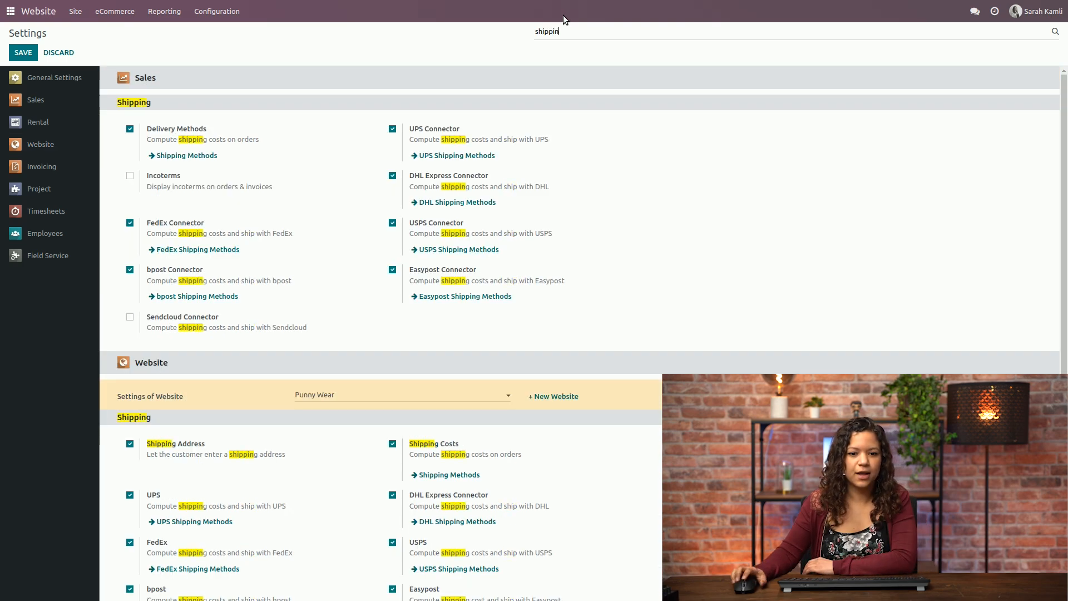
pyautogui.scroll(-3)
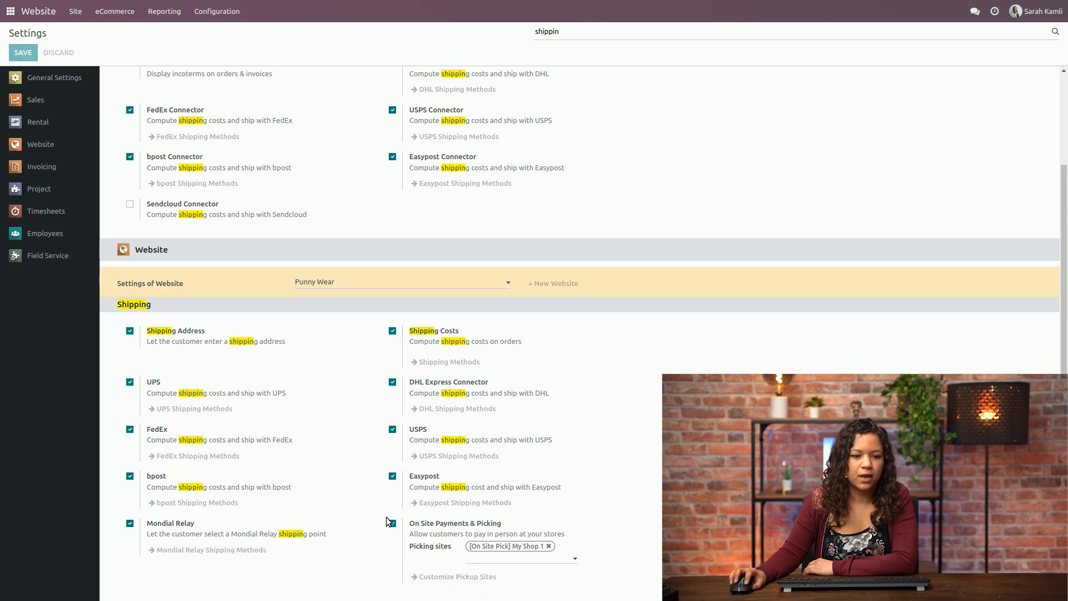
pyautogui.click(457, 577)
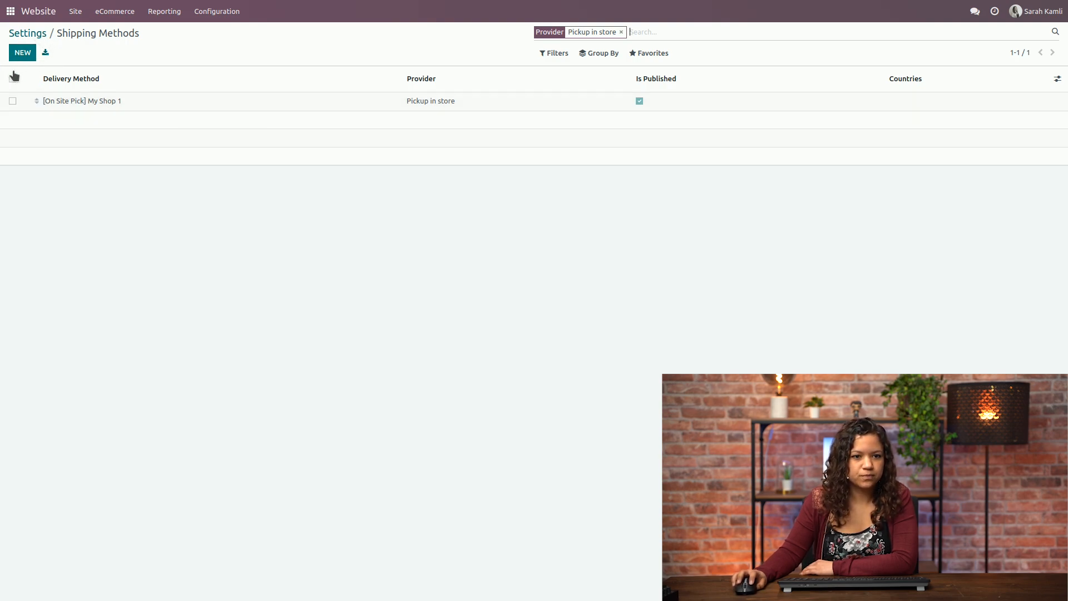
# Show the full Shipping Methods list of 13 carriers via Configuration.
pyautogui.click(217, 11)
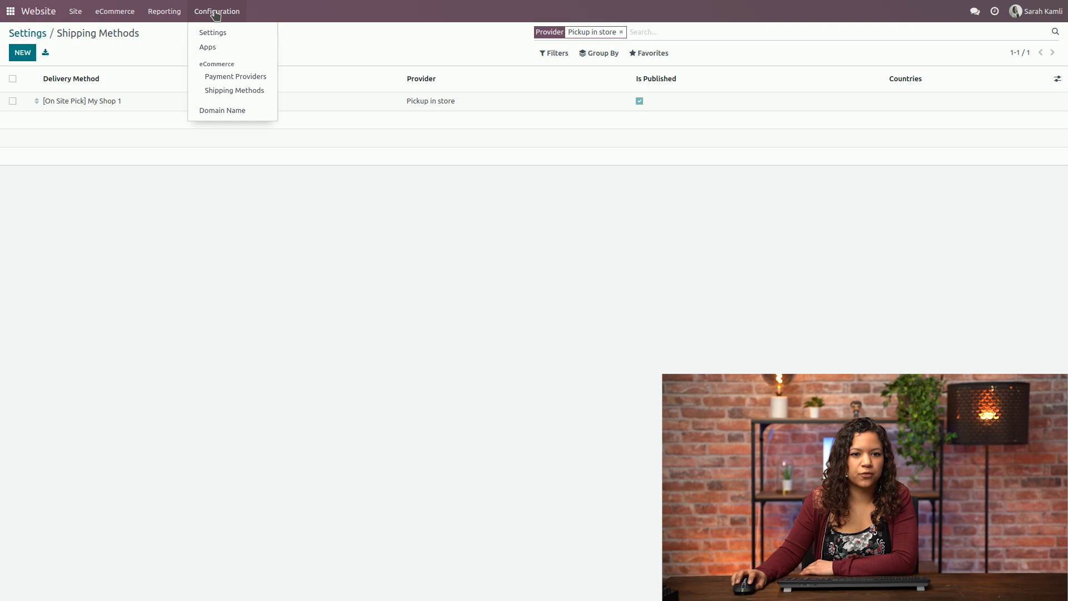
pyautogui.moveTo(235, 91)
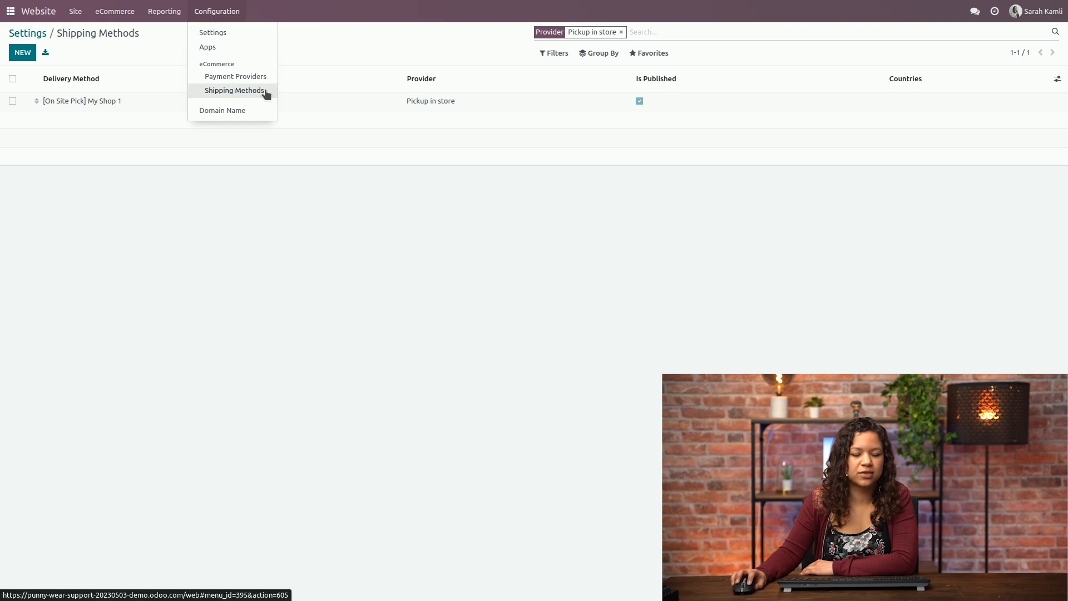
pyautogui.click(236, 90)
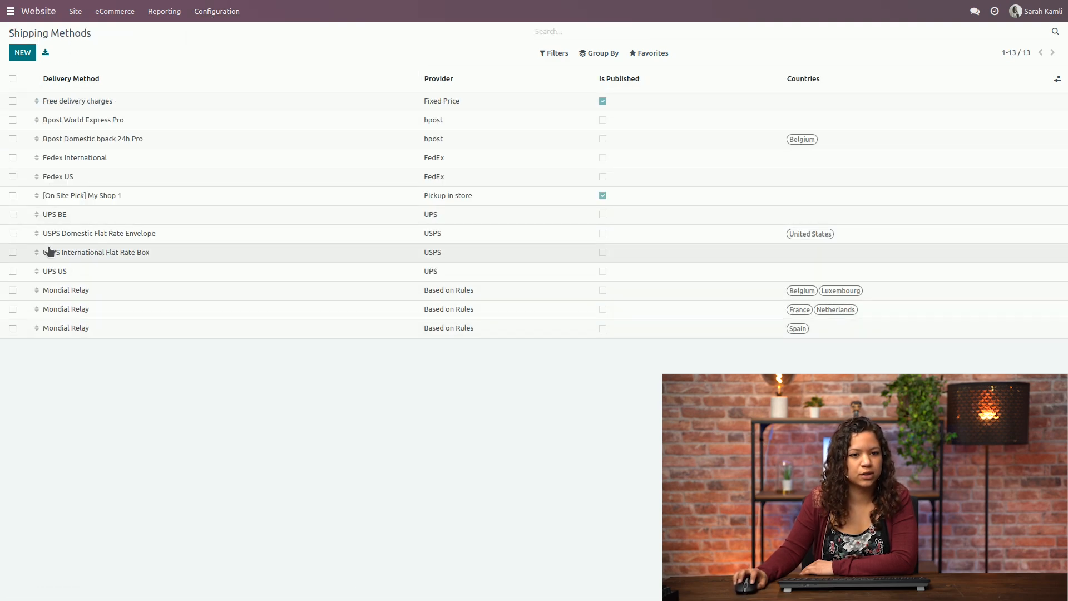
pyautogui.moveTo(99, 205)
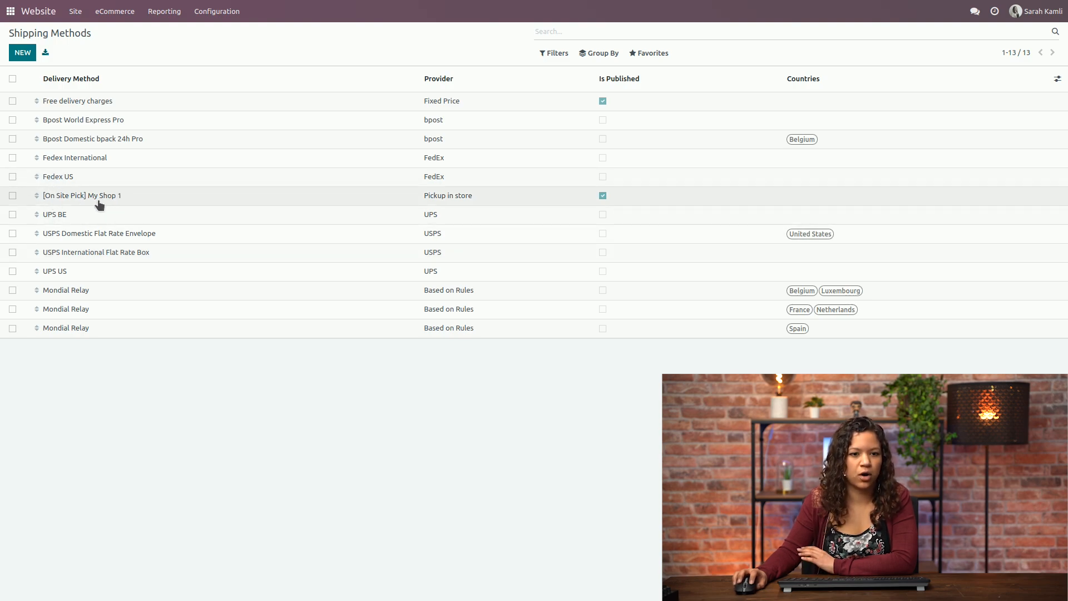
pyautogui.moveTo(101, 194)
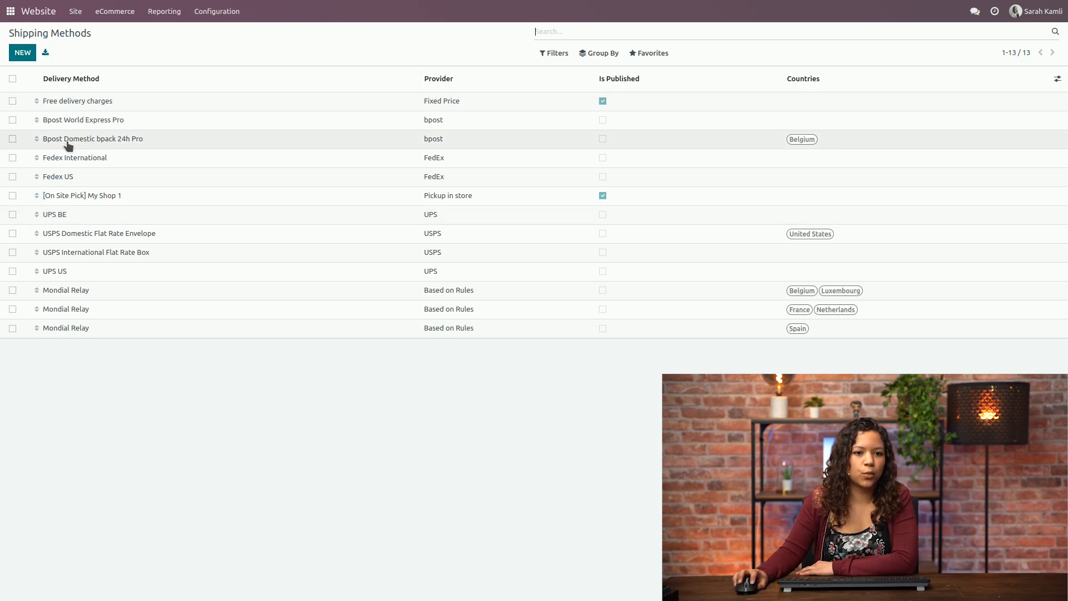
# Inspect Bpost Domestic bpack 24h Pro: destinations limited to Belgium, description empty.
pyautogui.click(94, 138)
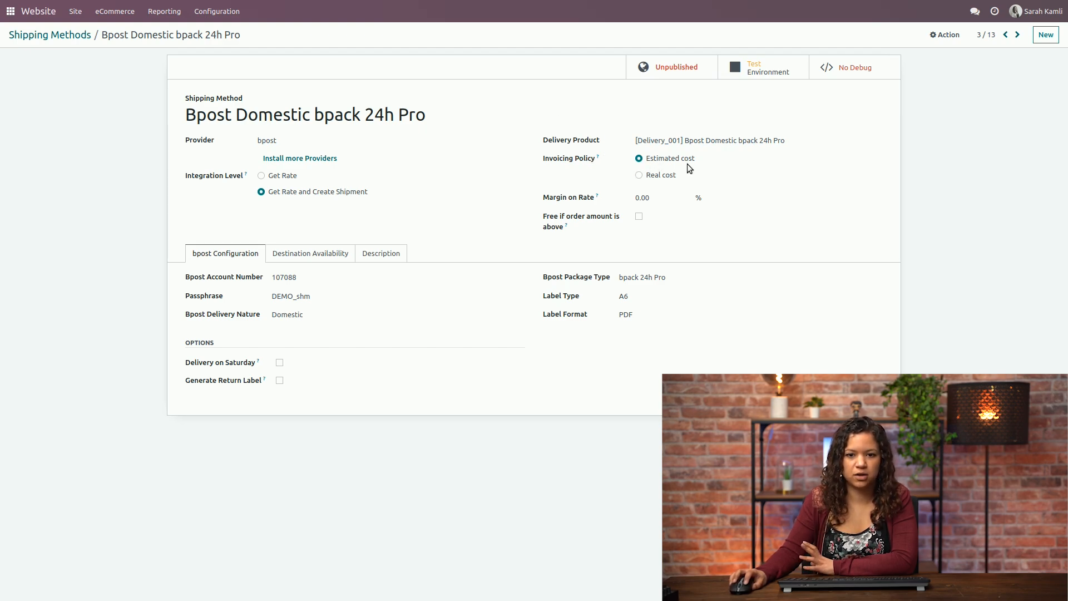
pyautogui.moveTo(262, 284)
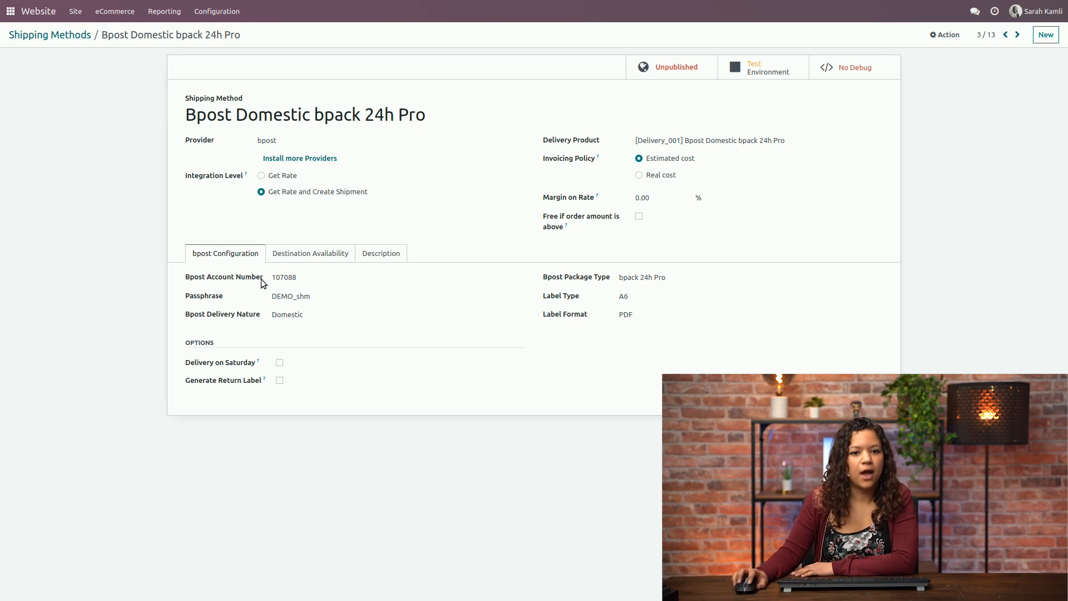
pyautogui.moveTo(181, 191)
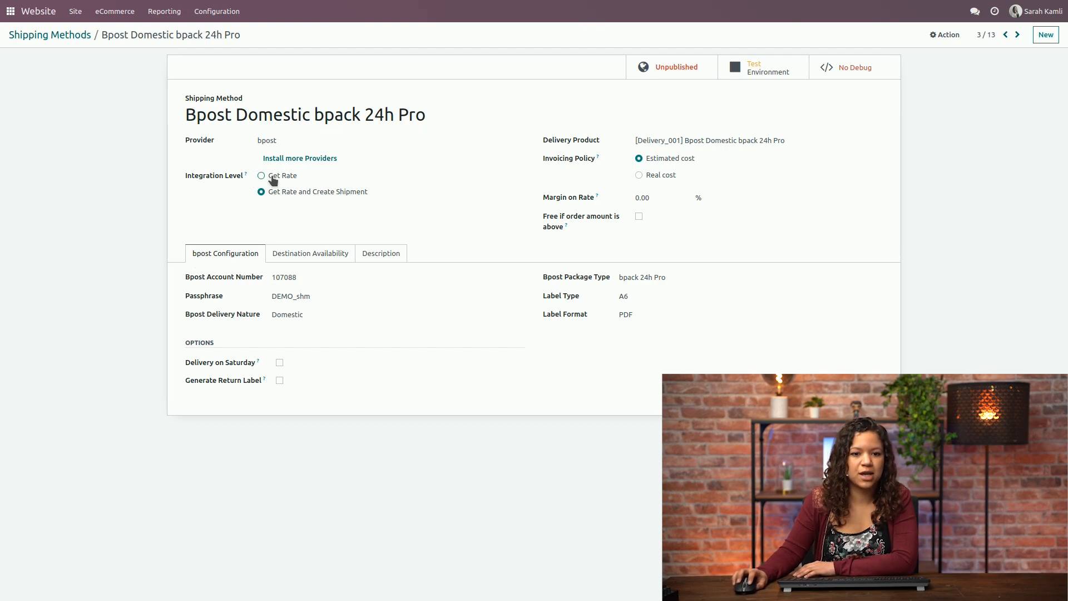
pyautogui.moveTo(392, 208)
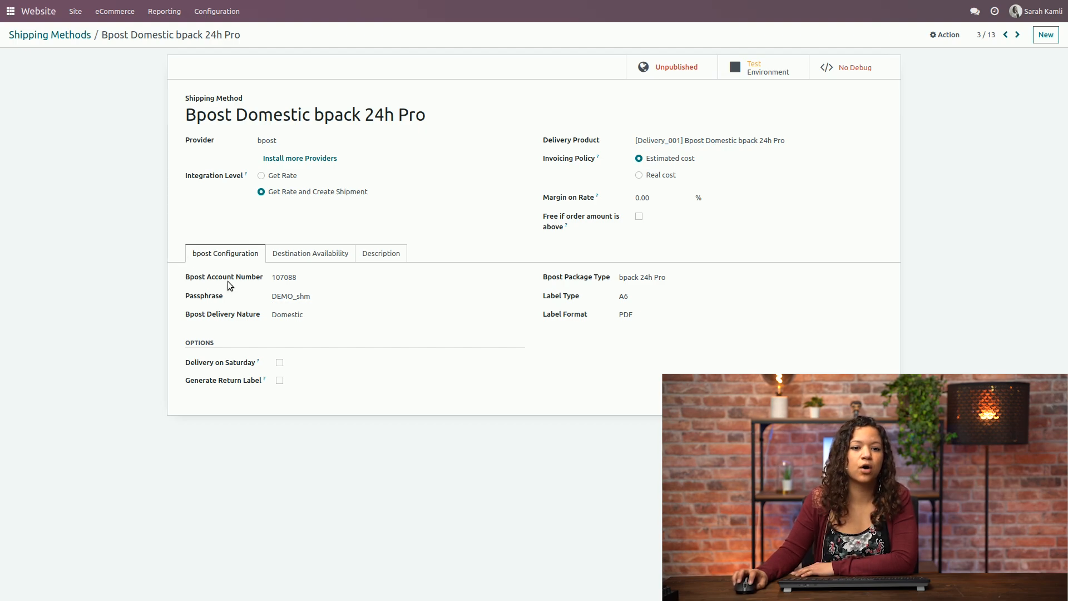
pyautogui.moveTo(384, 193)
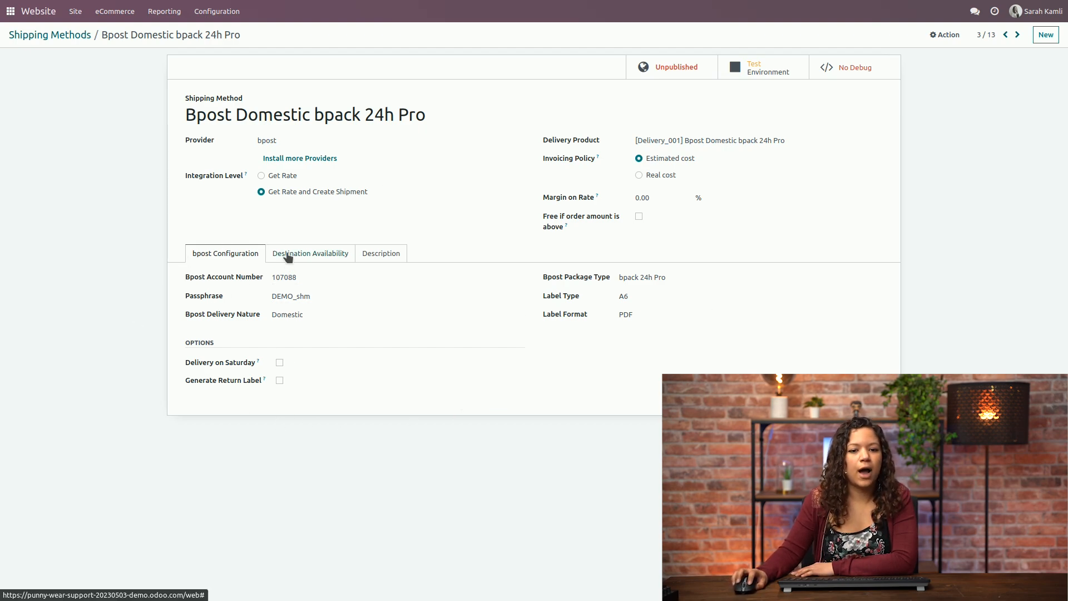
pyautogui.click(309, 253)
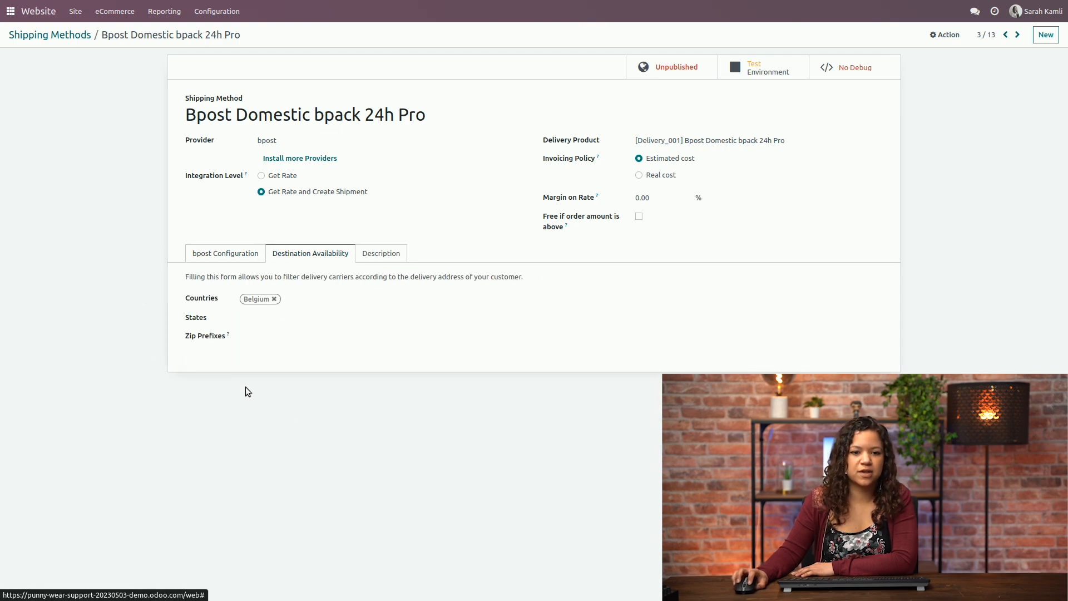
pyautogui.moveTo(198, 308)
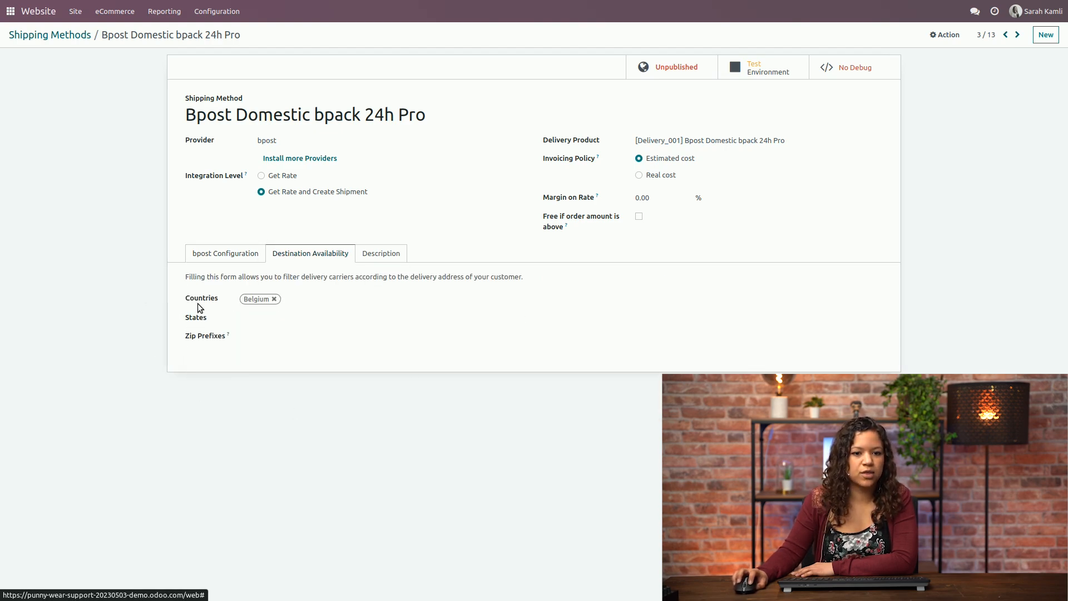
pyautogui.moveTo(238, 312)
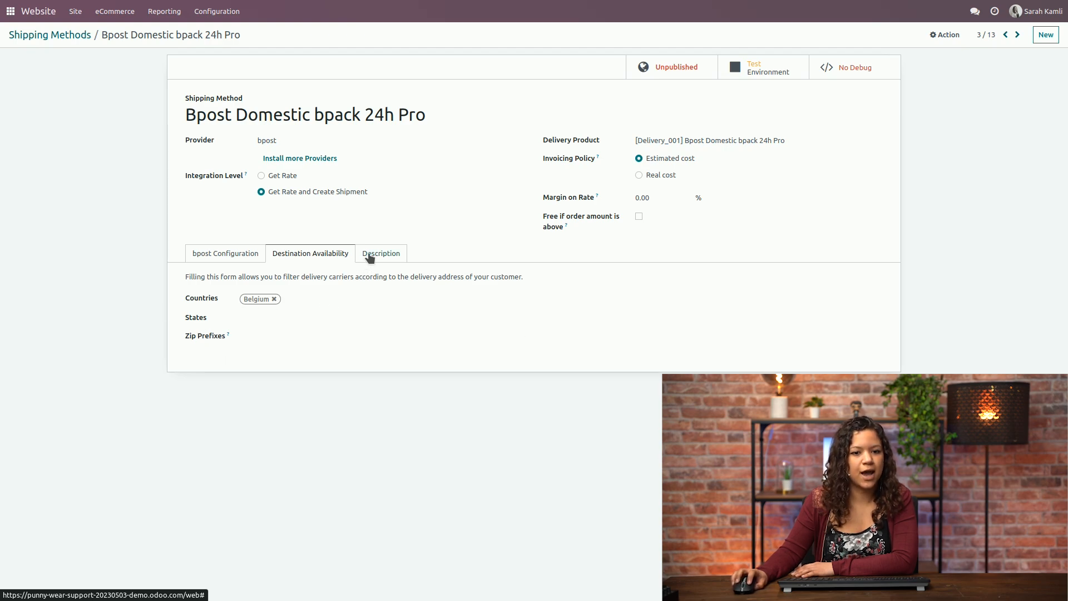
pyautogui.click(380, 252)
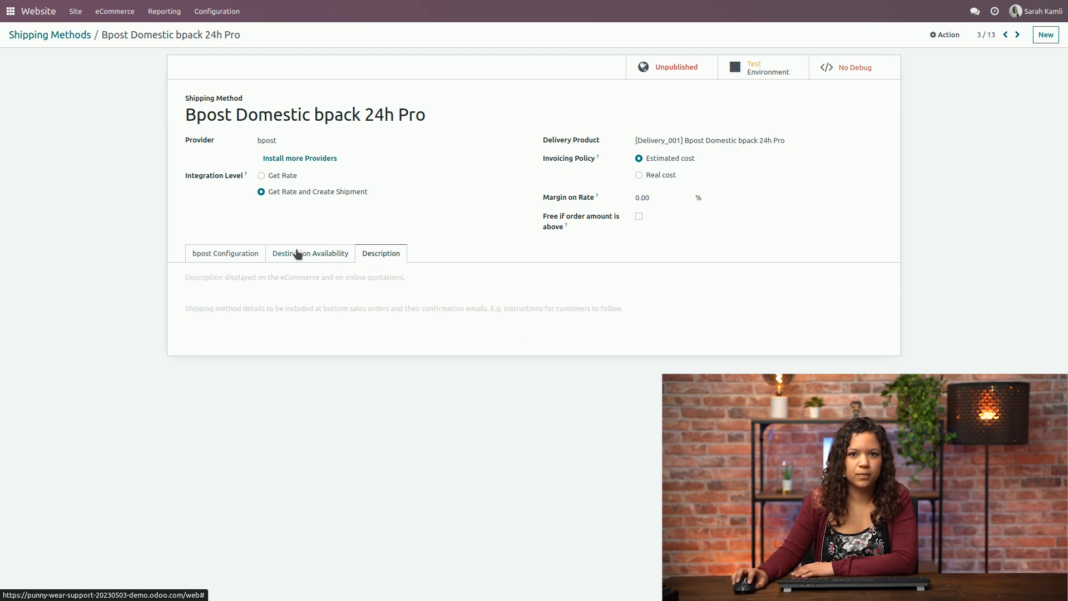
# Start a new shipping method and name it 'Green Mobility'.
pyautogui.click(49, 35)
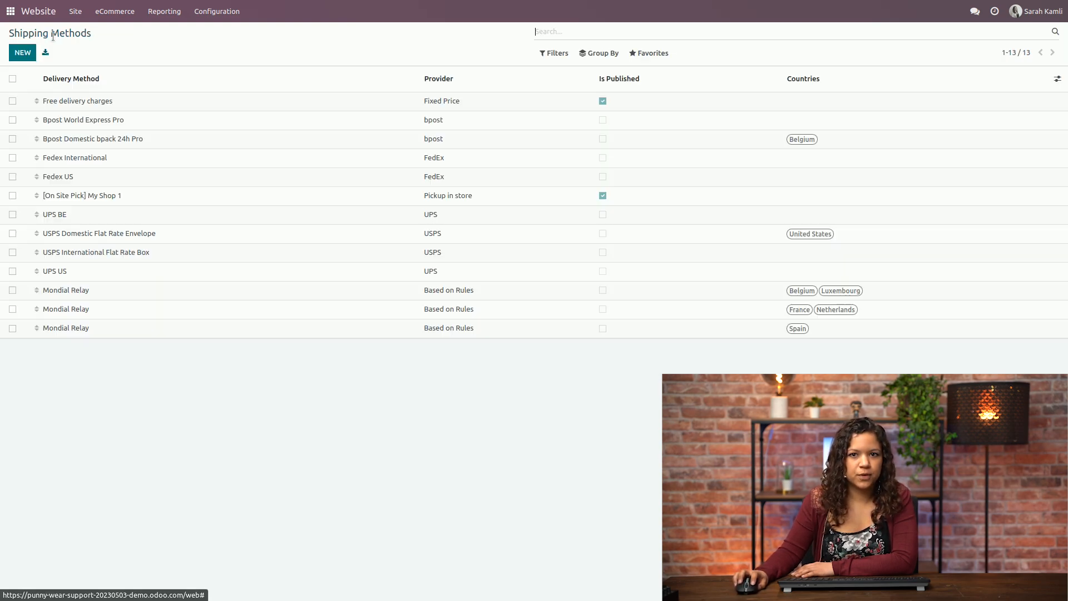
pyautogui.click(22, 52)
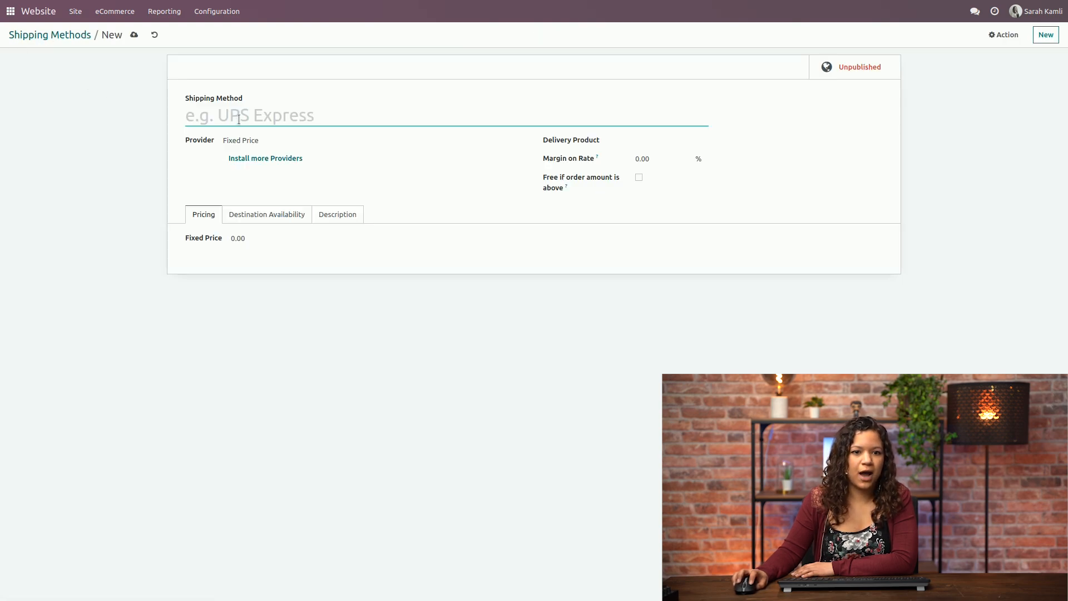
pyautogui.write('Gree')
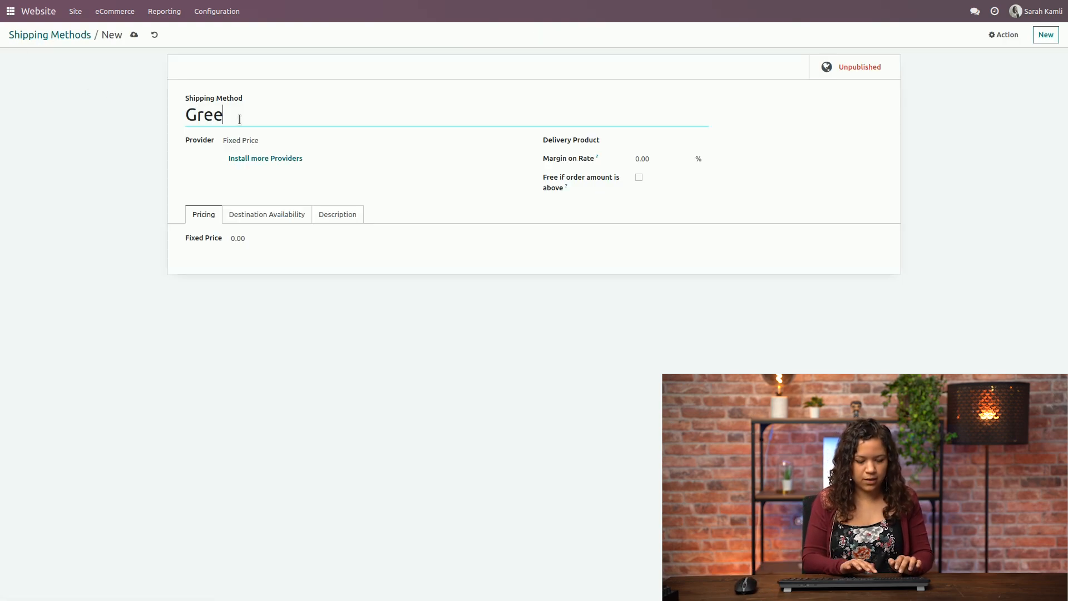
pyautogui.write('n Mo')
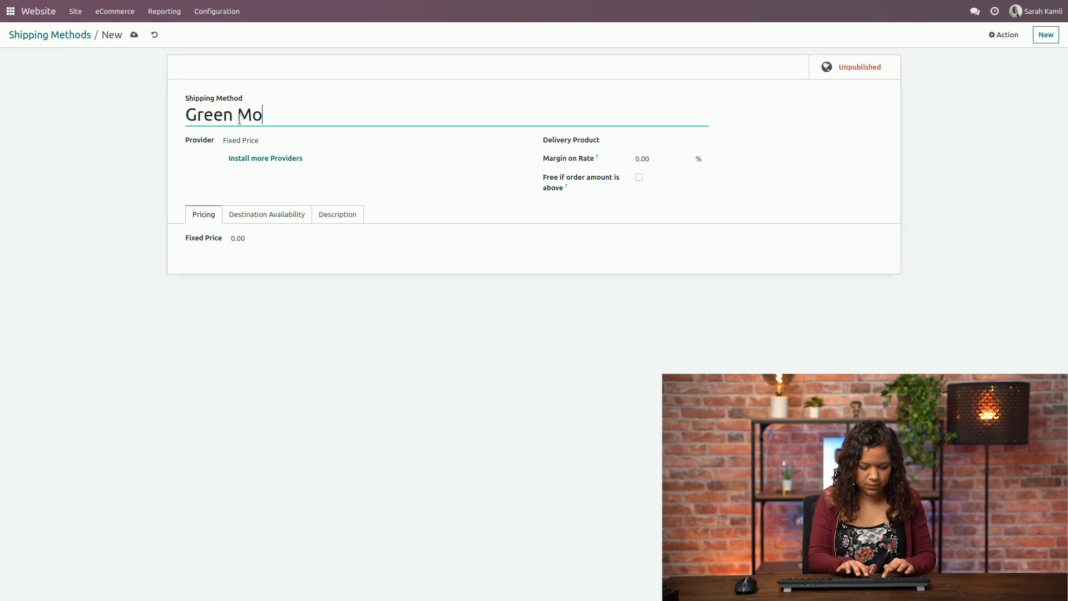
pyautogui.write('bility')
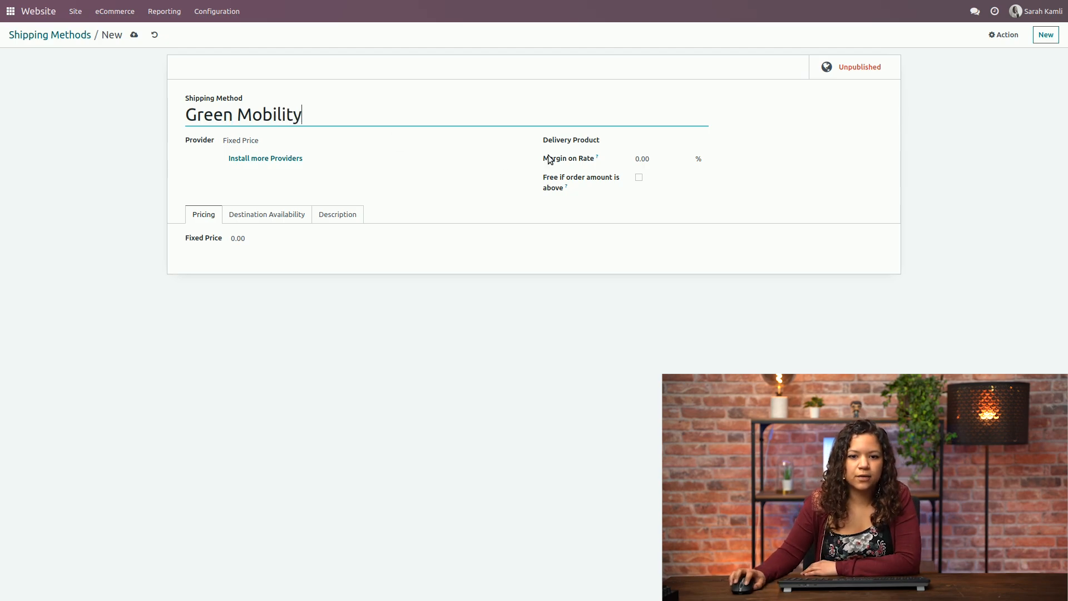
# Set Green Mobility as the delivery product and Based on Rules as the provider.
pyautogui.click(749, 140)
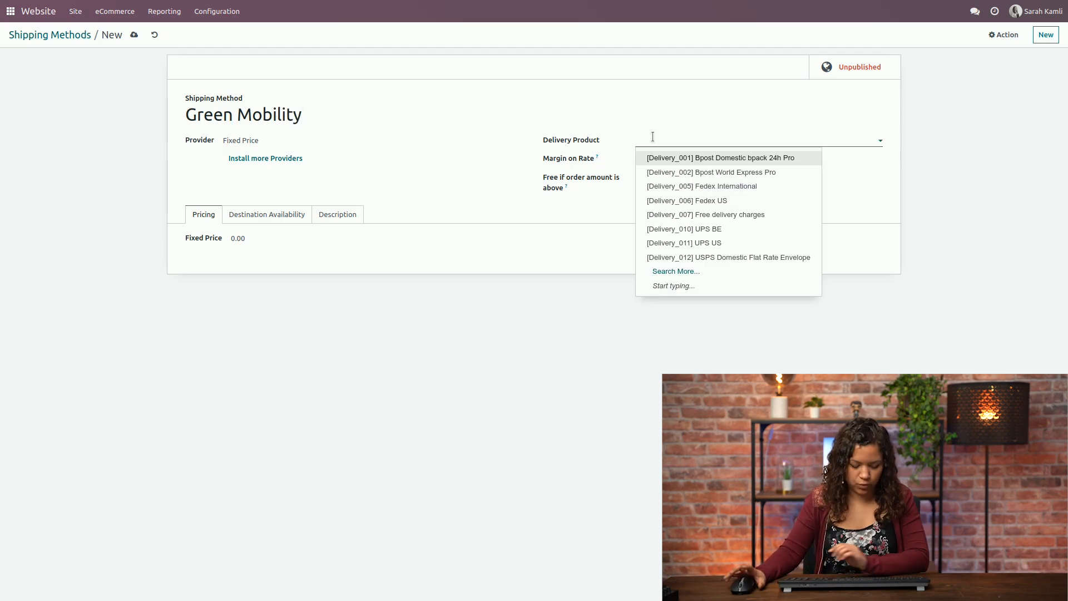
pyautogui.write('gree')
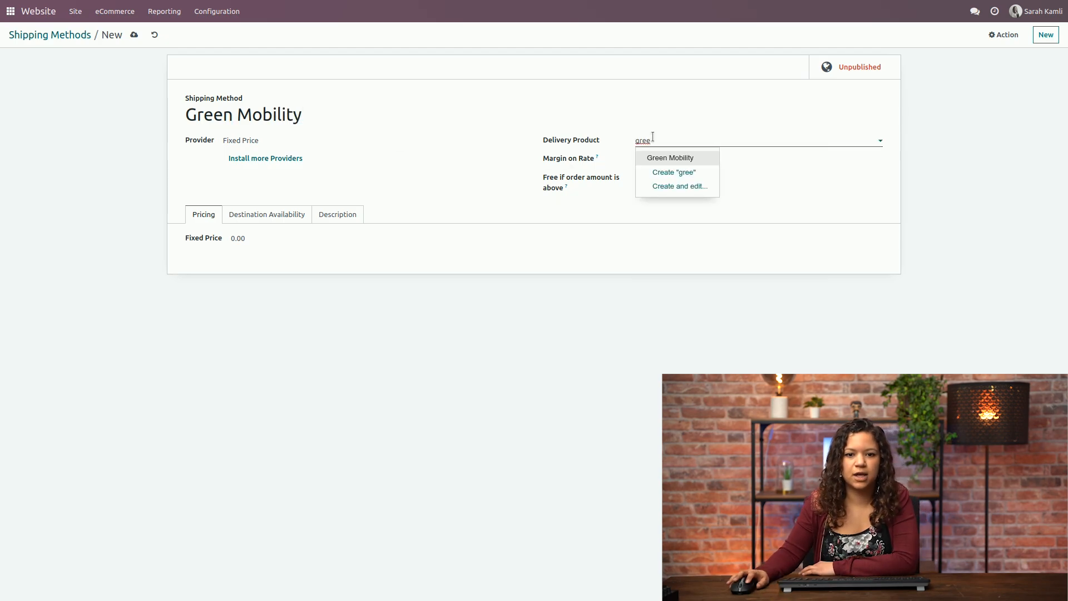
pyautogui.click(670, 157)
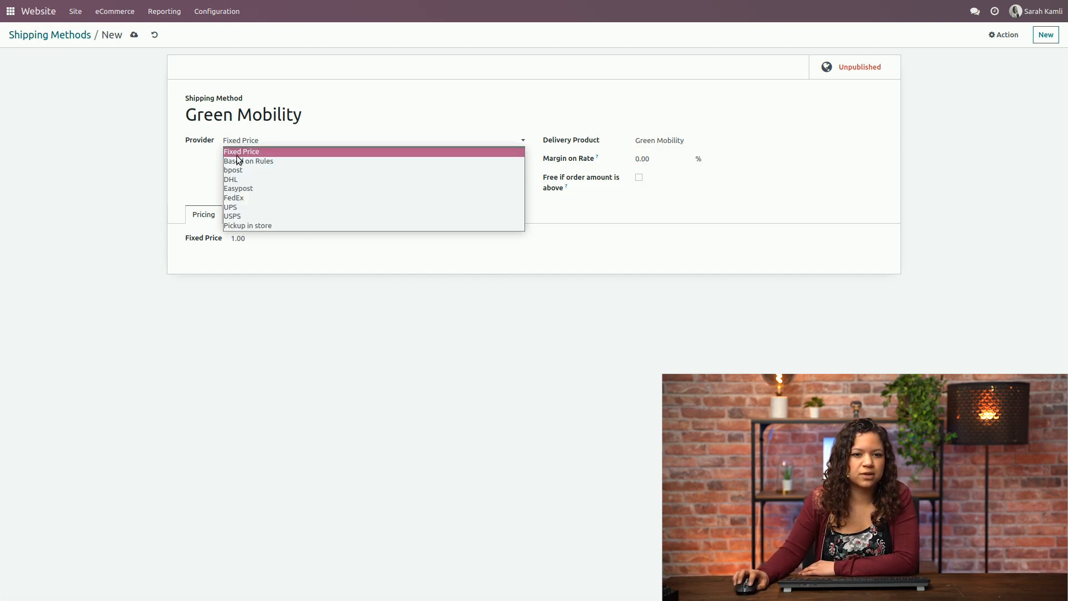
pyautogui.click(248, 160)
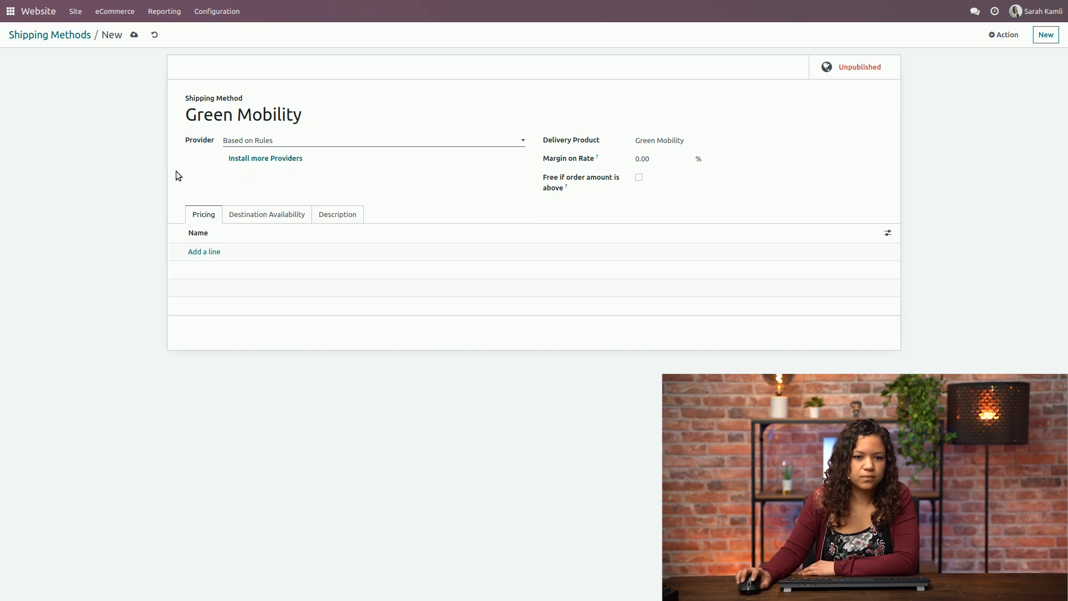
pyautogui.moveTo(185, 223)
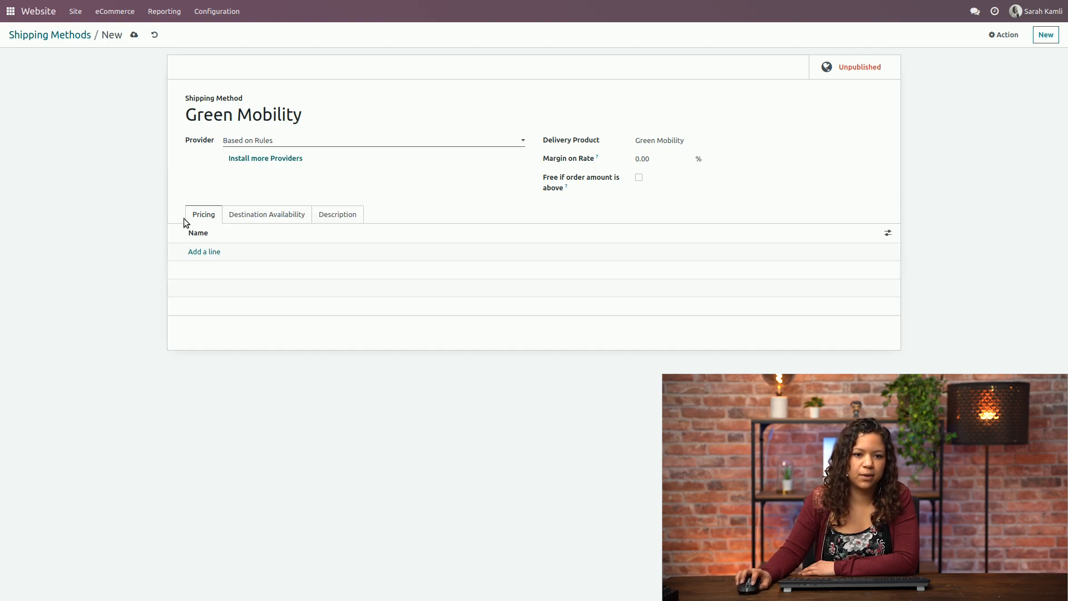
# Add a pricing rule: Weight <= 0.50 costs 3.00 plus 0.80 × Weight, then save and close it.
pyautogui.click(203, 251)
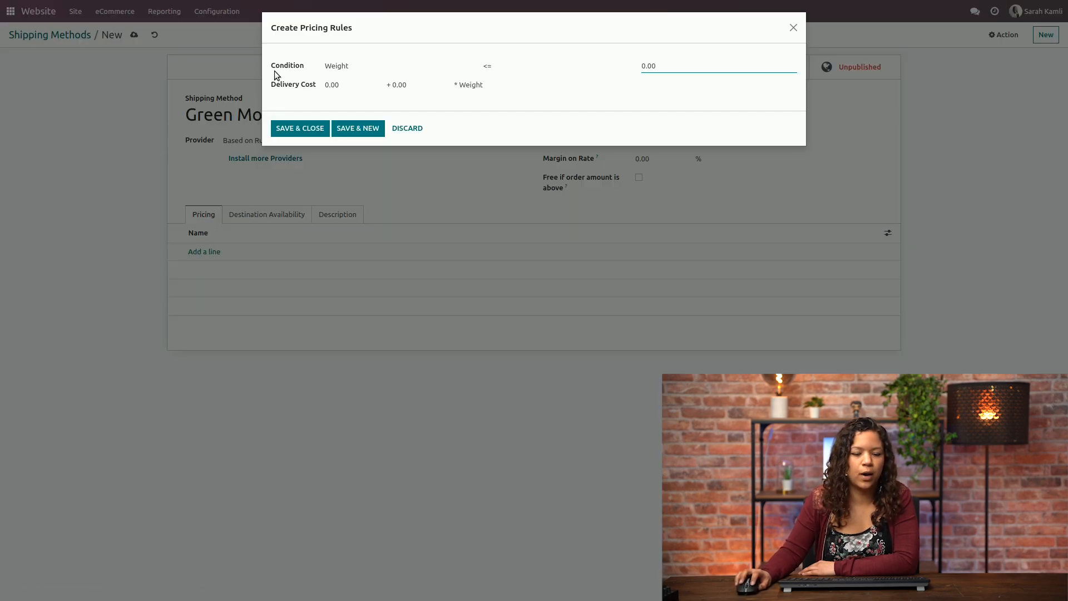
pyautogui.moveTo(344, 80)
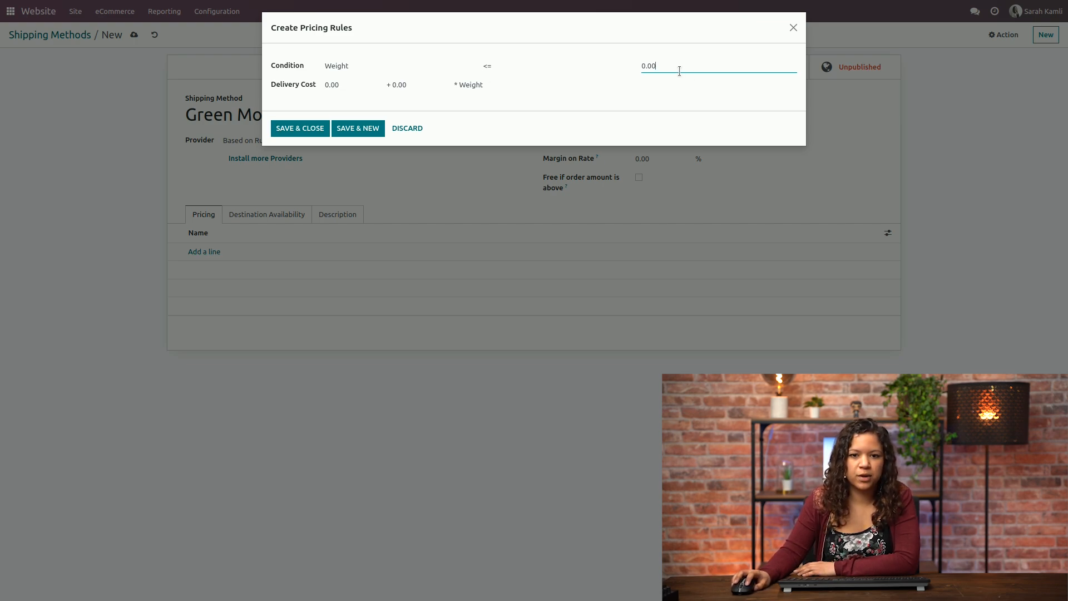
pyautogui.write('0.50')
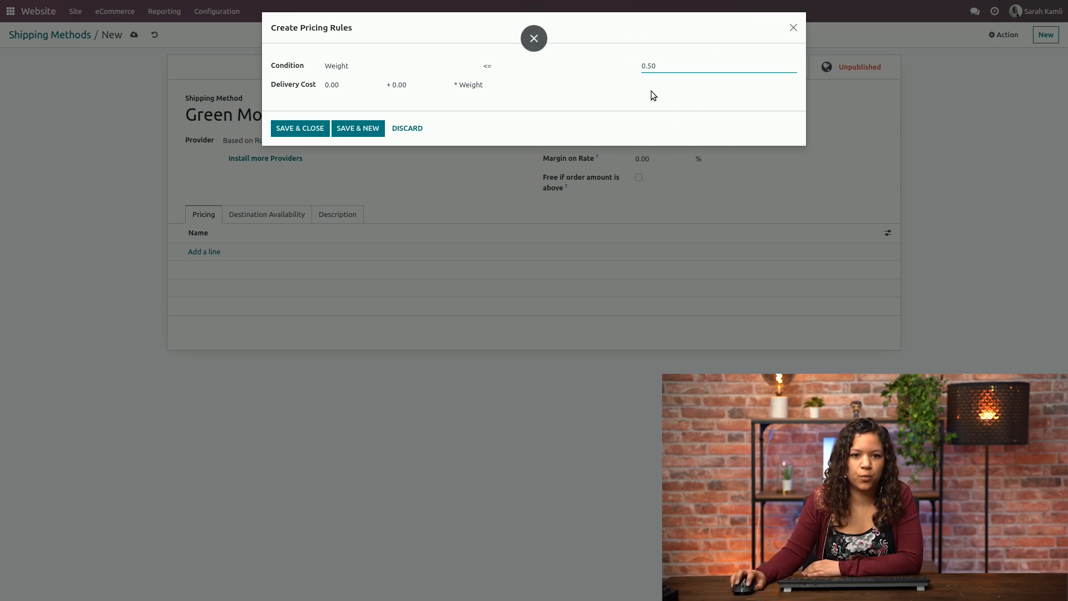
pyautogui.click(353, 83)
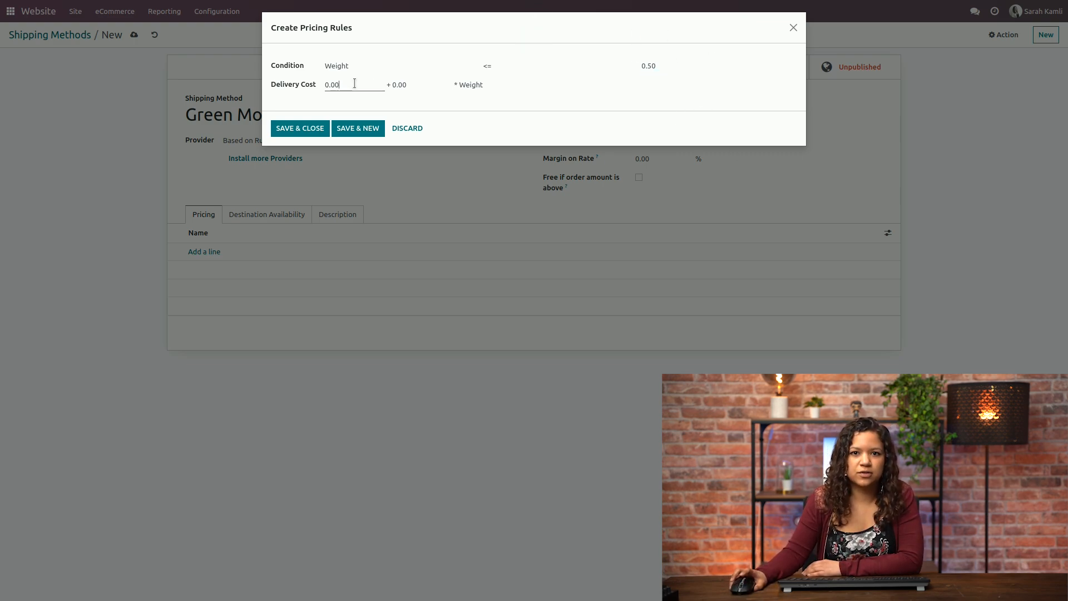
pyautogui.press('Backspace')
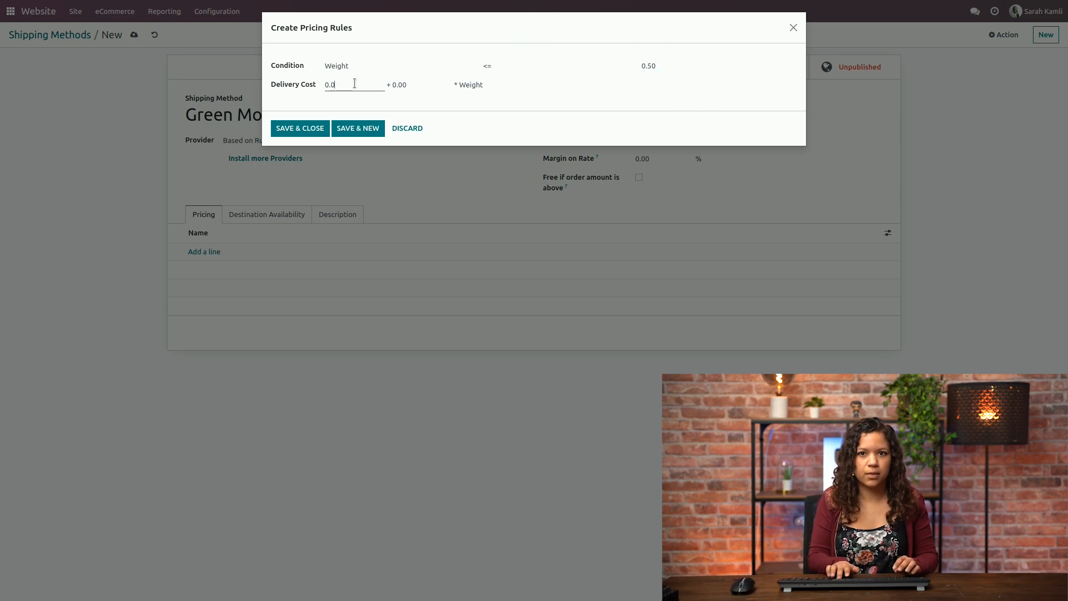
pyautogui.write('03')
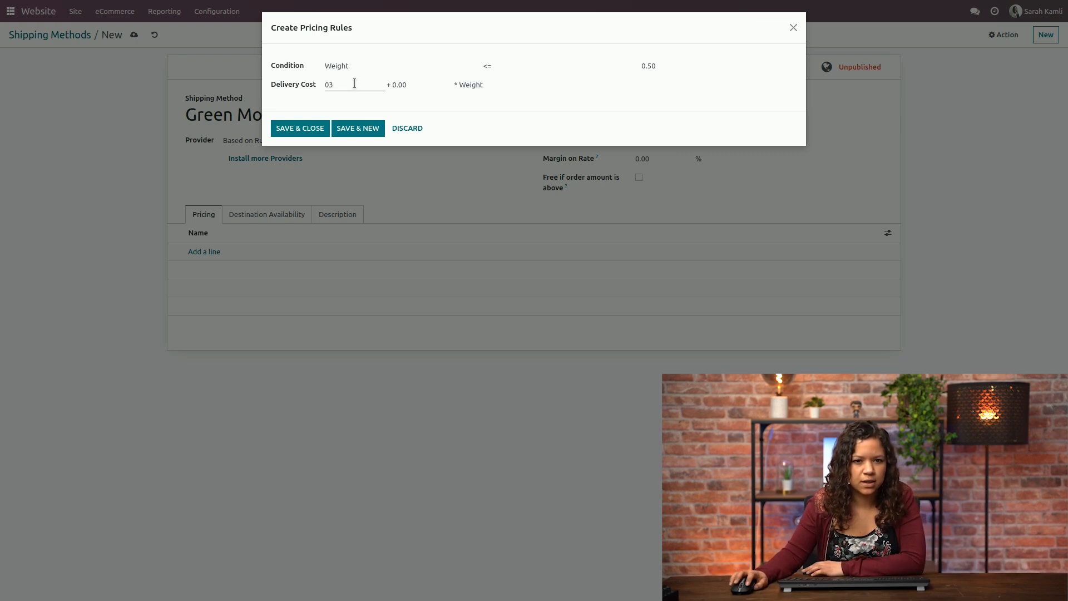
pyautogui.press('Backspace')
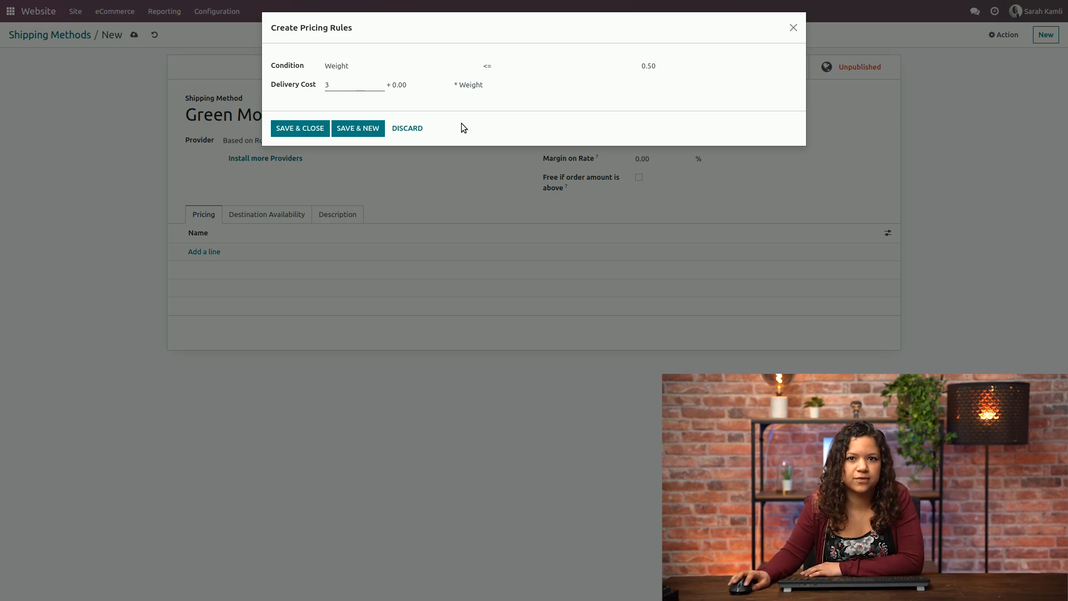
pyautogui.click(419, 85)
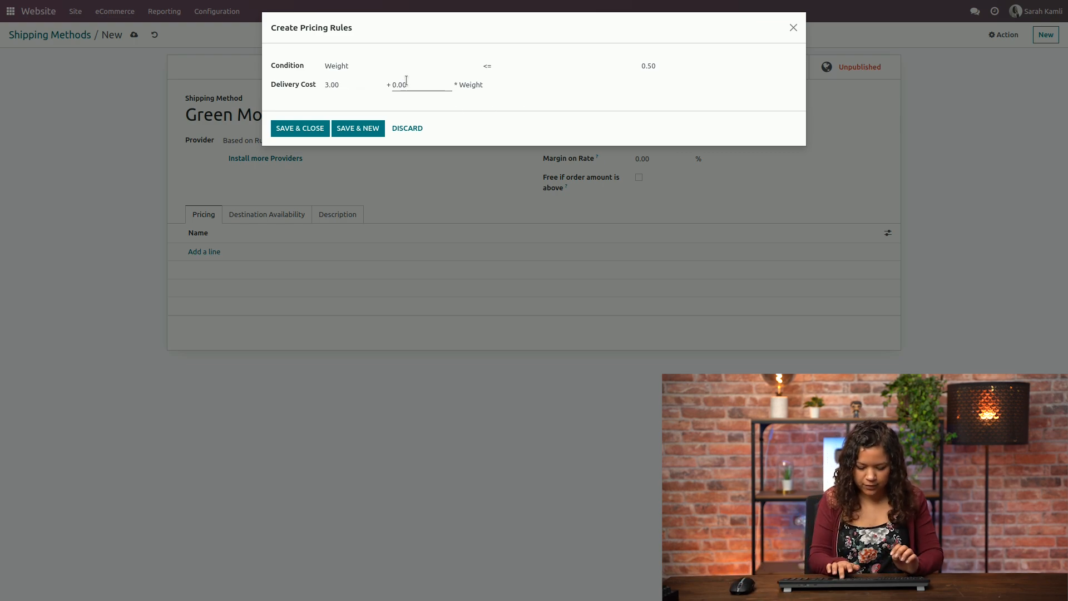
pyautogui.write('0.80')
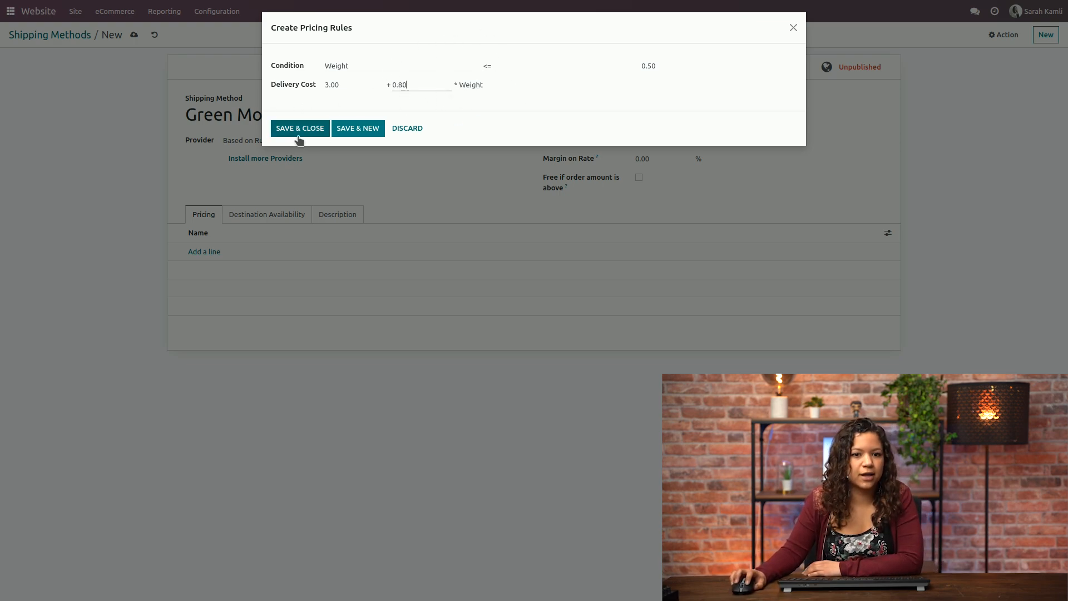
pyautogui.click(300, 127)
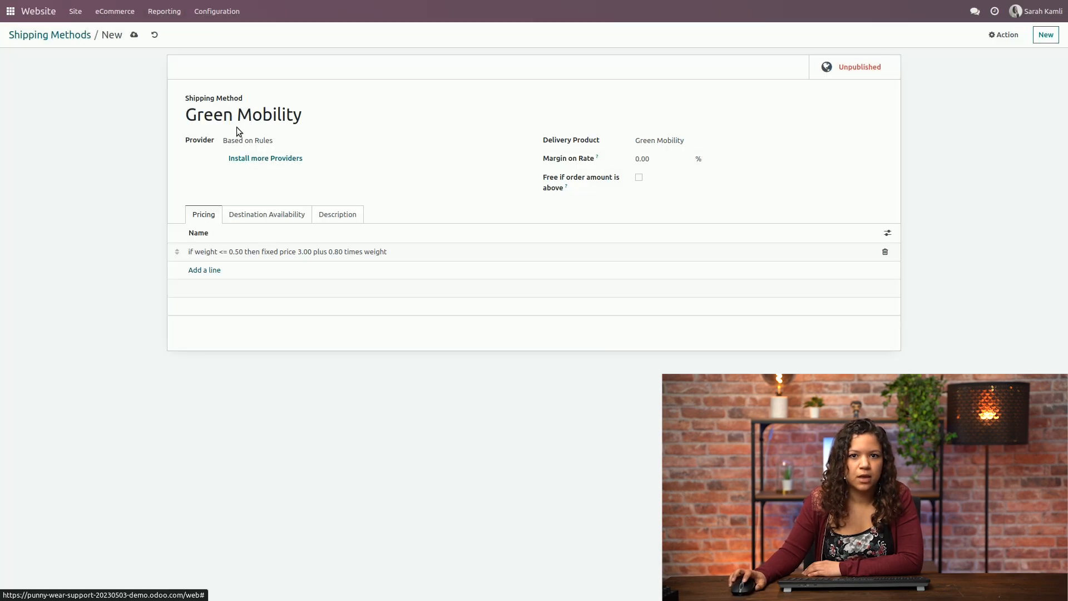
# Save and publish the Green Mobility shipping method, then head to the Configuration menu.
pyautogui.click(850, 67)
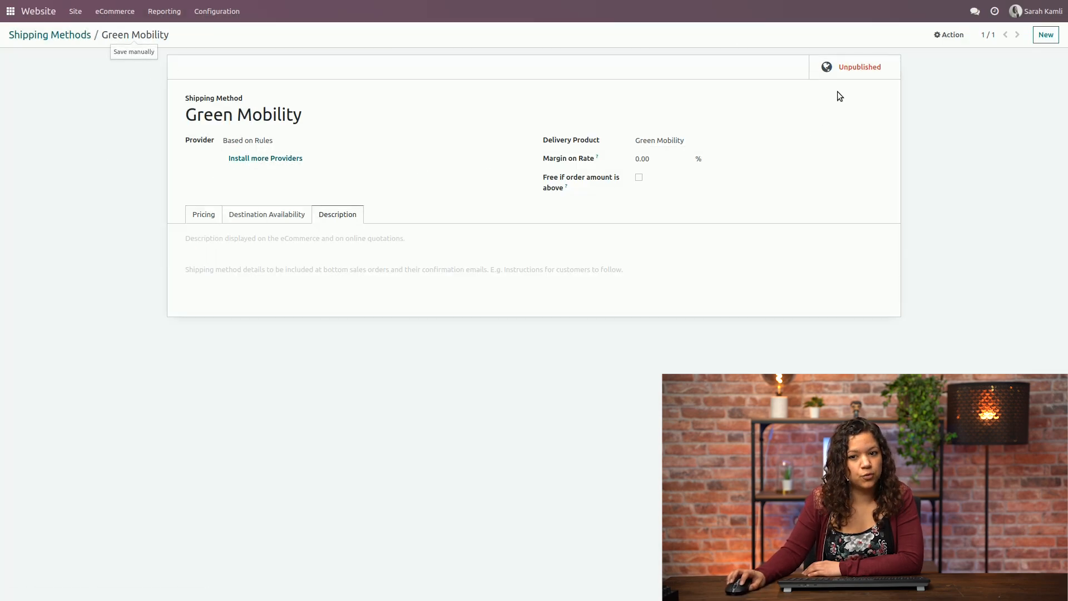
pyautogui.click(859, 66)
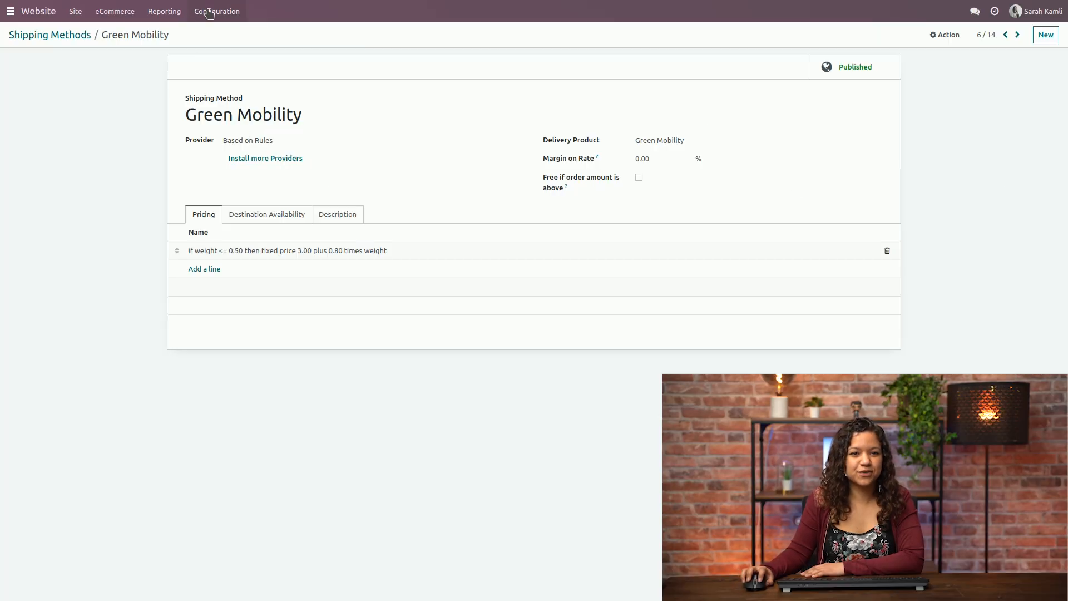
pyautogui.click(217, 11)
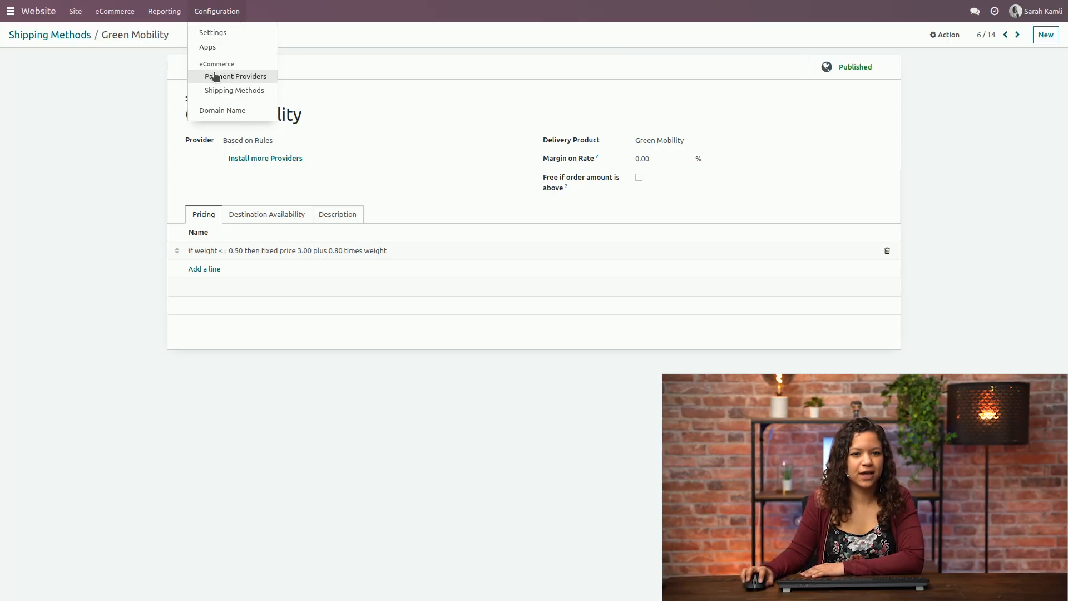
# From the 17 payment providers, bring up the Demo provider's form.
pyautogui.click(234, 76)
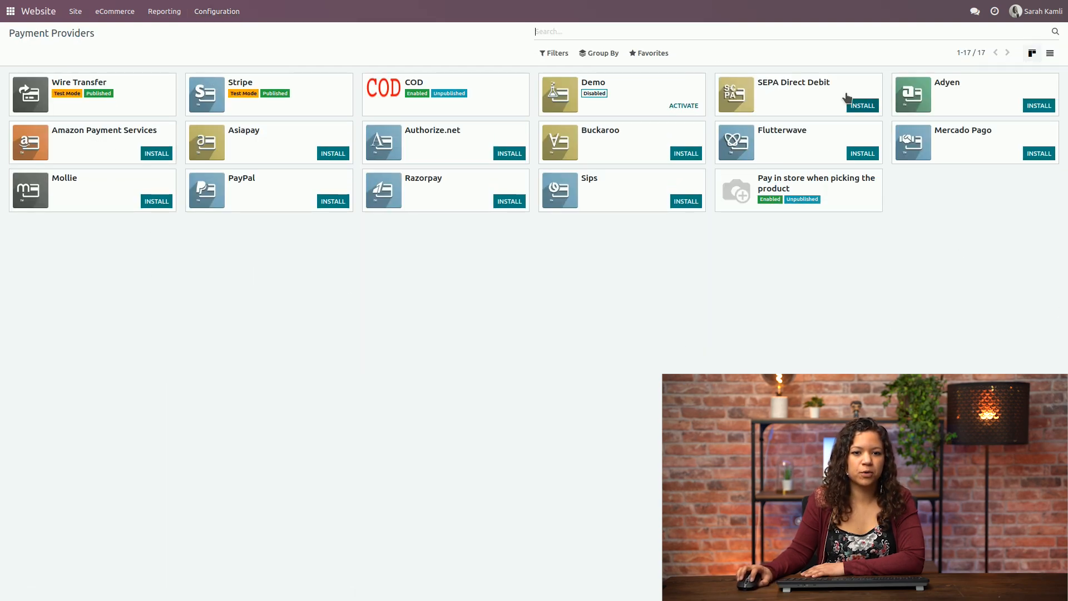
pyautogui.moveTo(549, 153)
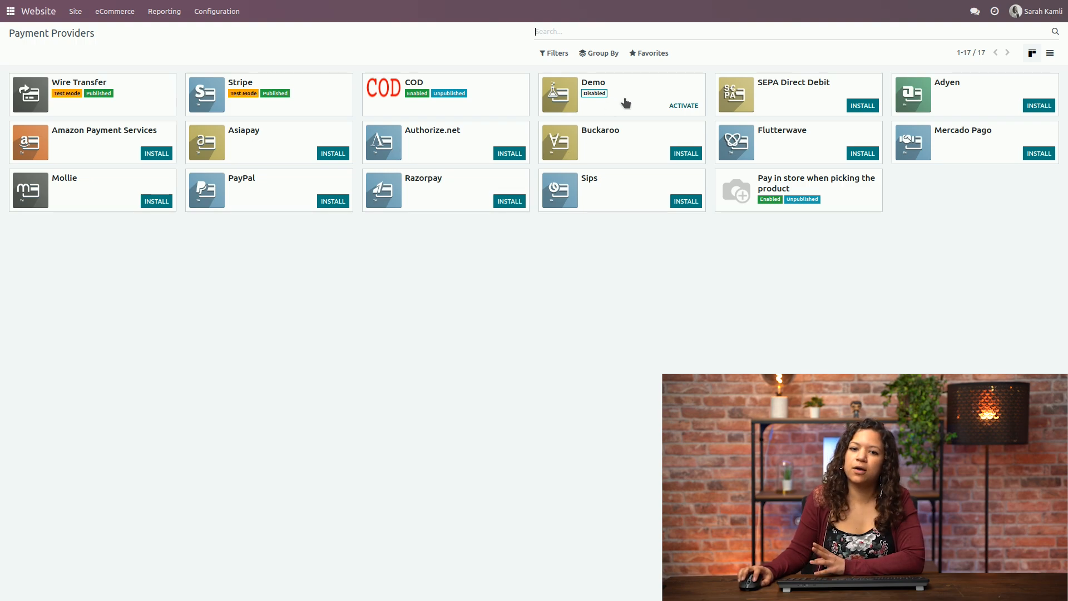
pyautogui.click(593, 93)
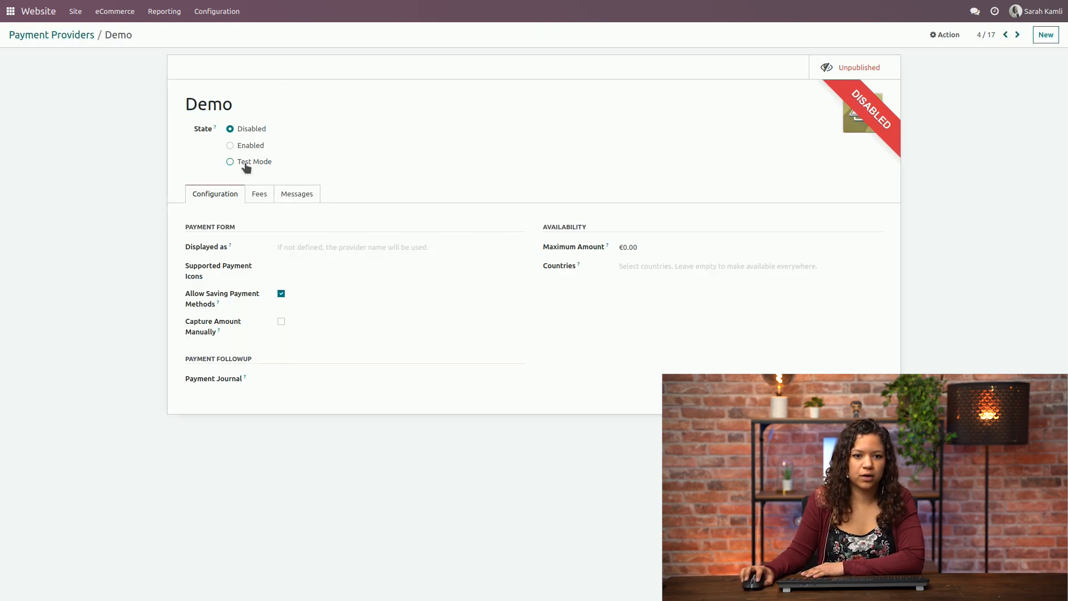
pyautogui.moveTo(142, 173)
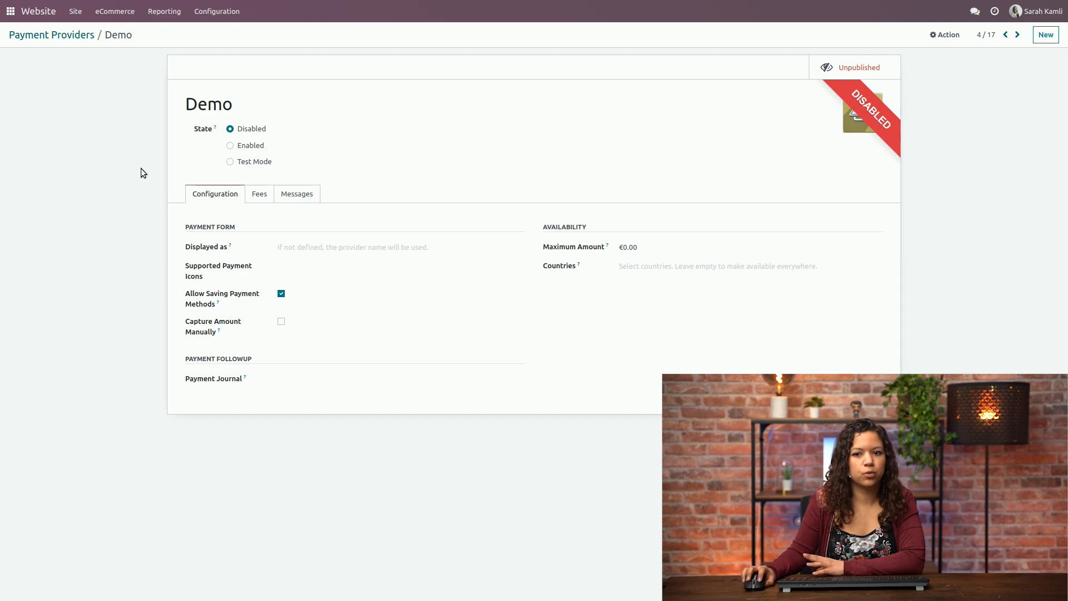
pyautogui.moveTo(182, 238)
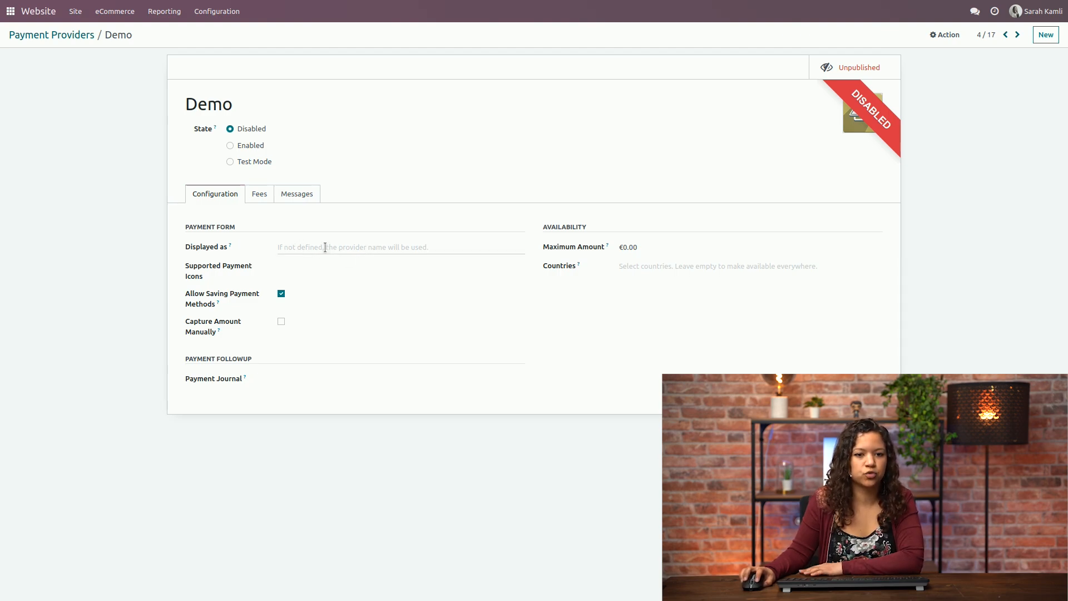
pyautogui.moveTo(624, 278)
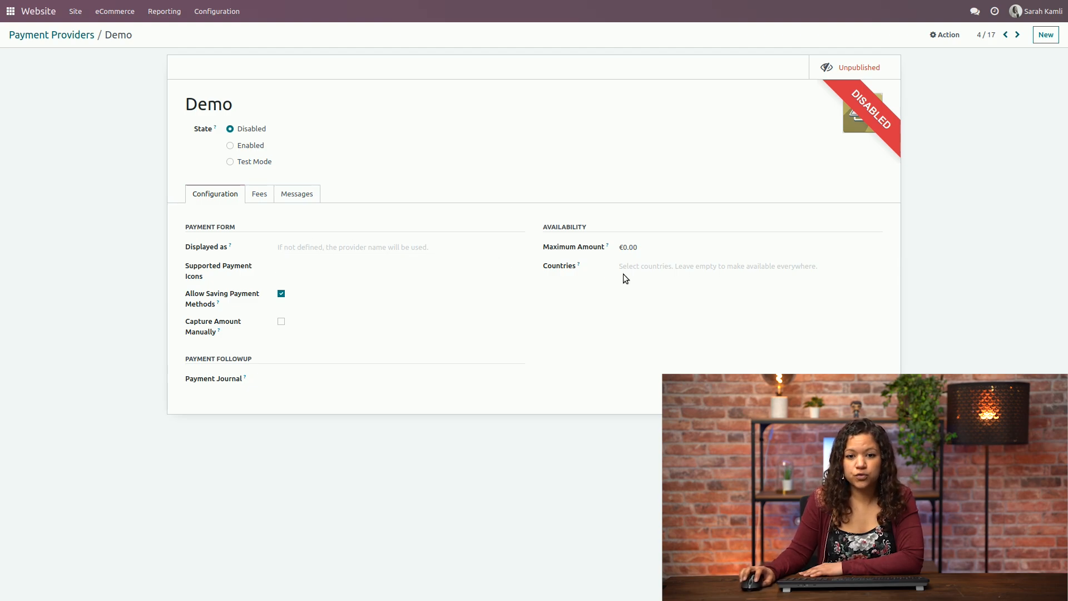
pyautogui.moveTo(551, 308)
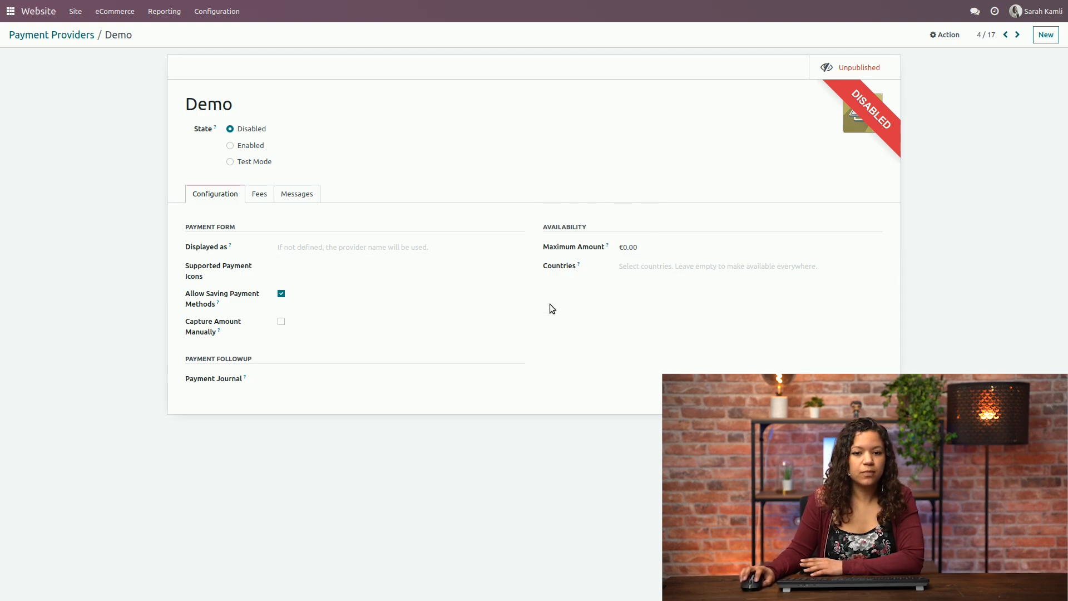
pyautogui.moveTo(603, 276)
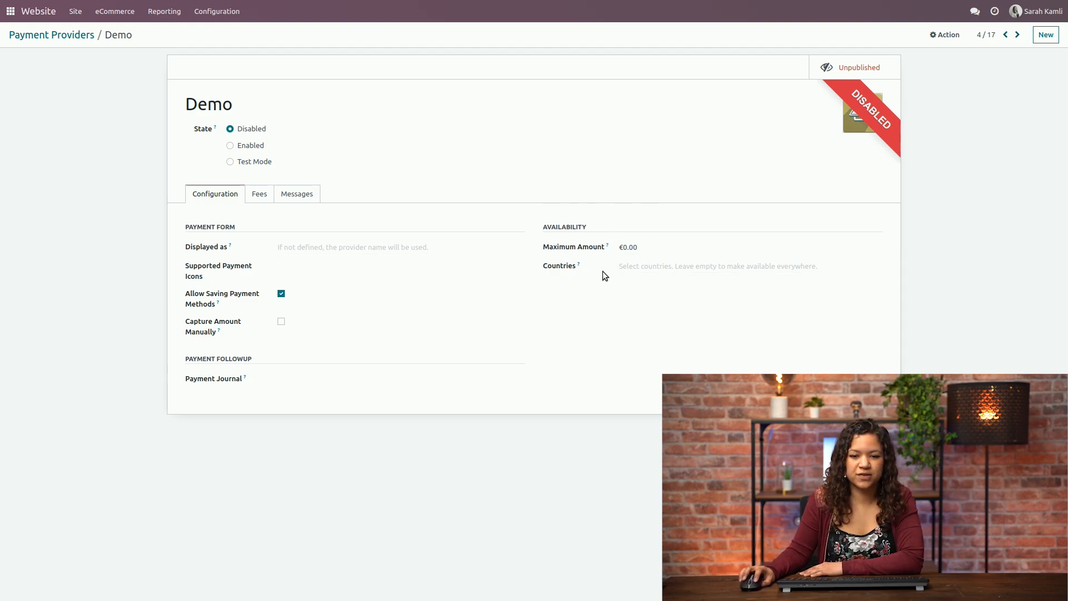
# Review the Demo provider's configuration fields and show its Fees settings, all at 0.00.
pyautogui.click(715, 266)
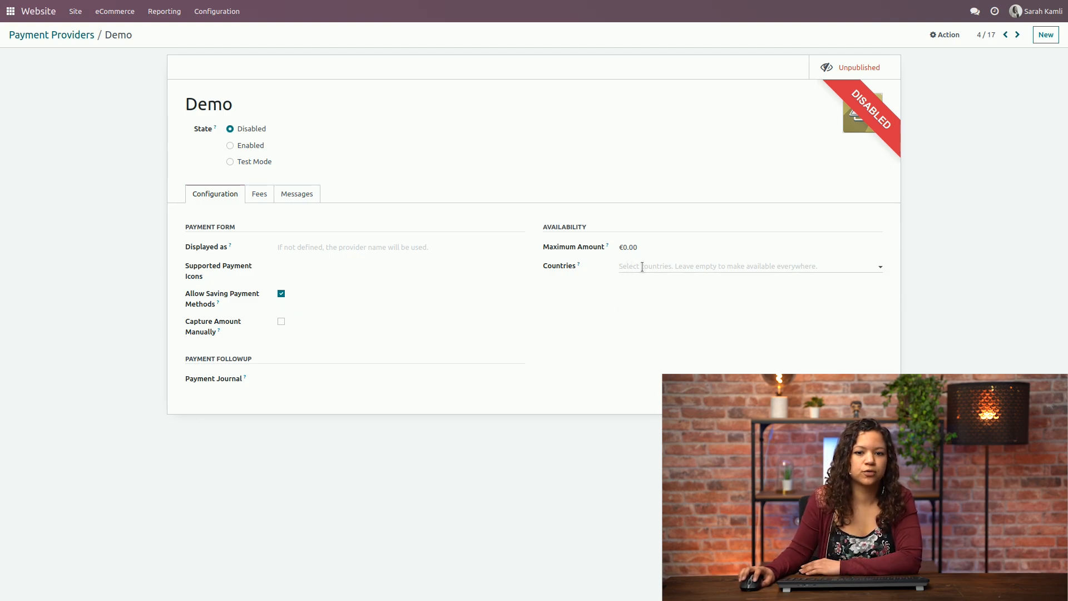
pyautogui.moveTo(196, 323)
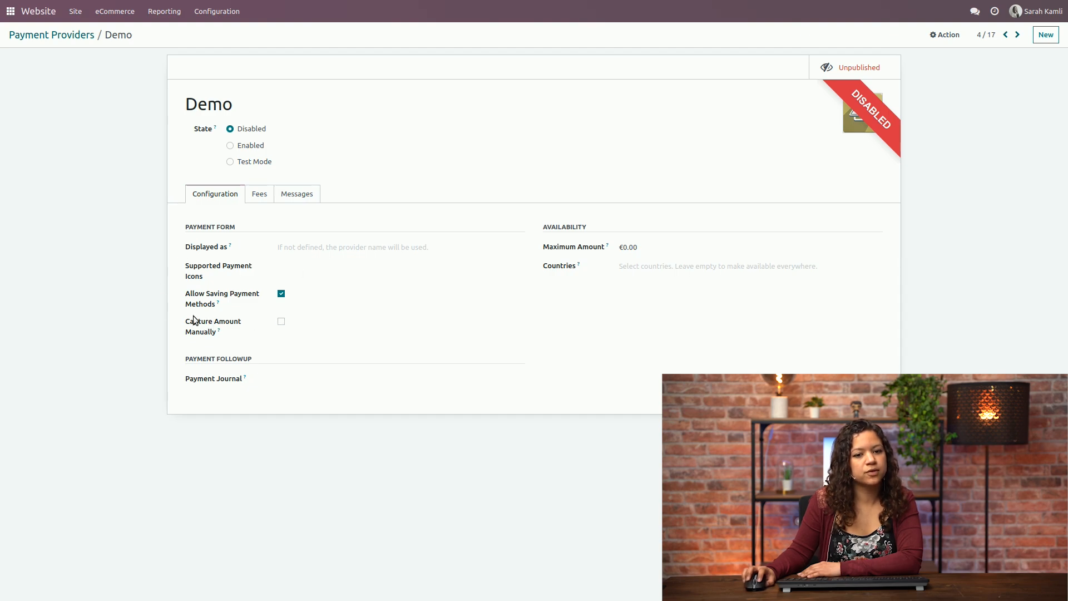
pyautogui.moveTo(303, 292)
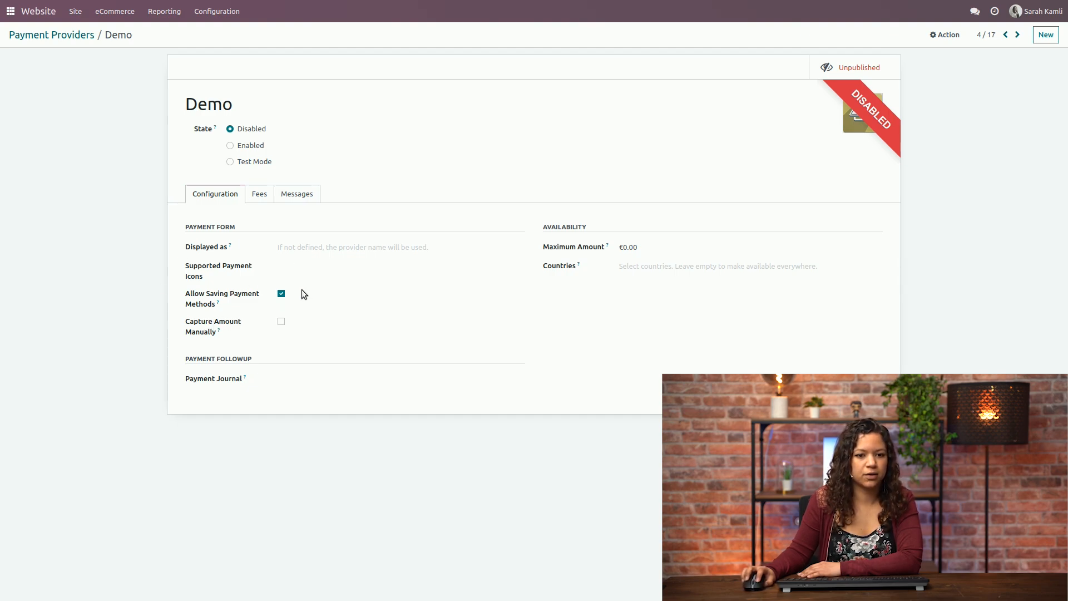
pyautogui.moveTo(259, 198)
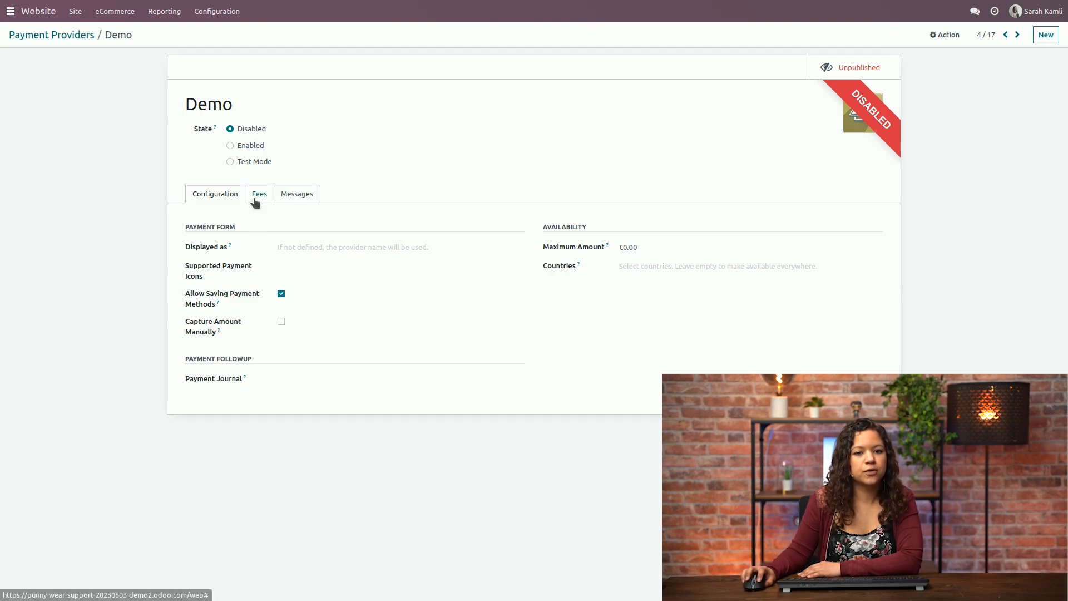
pyautogui.click(259, 194)
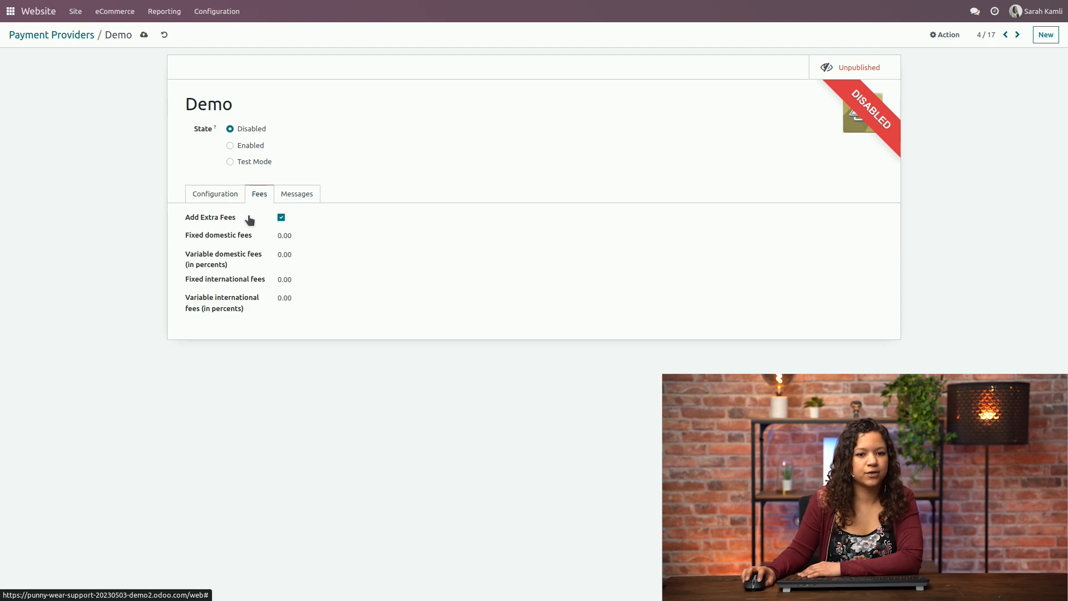
pyautogui.moveTo(212, 239)
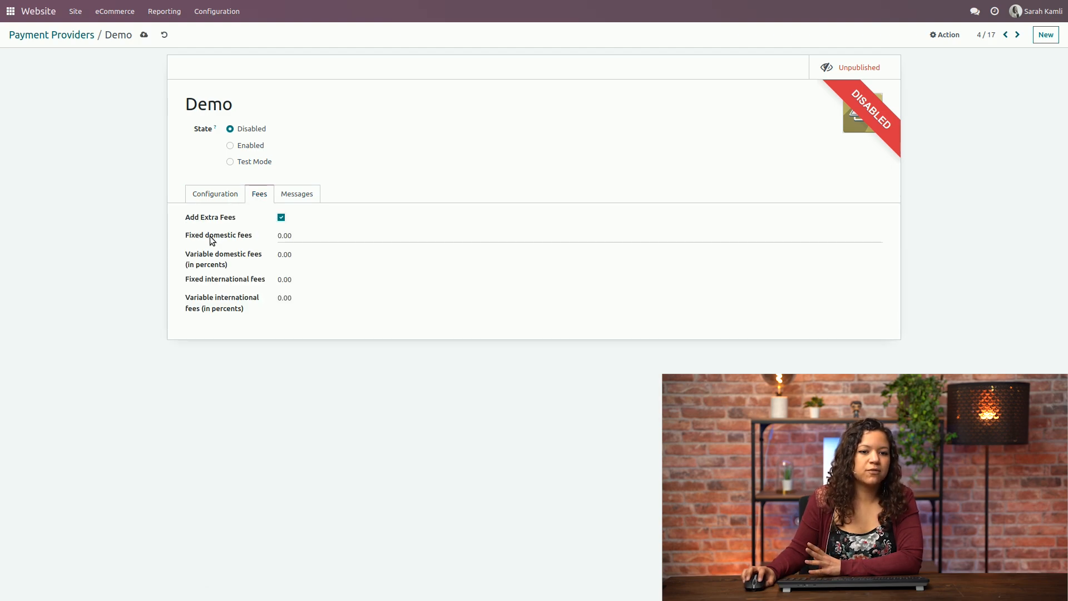
pyautogui.moveTo(218, 299)
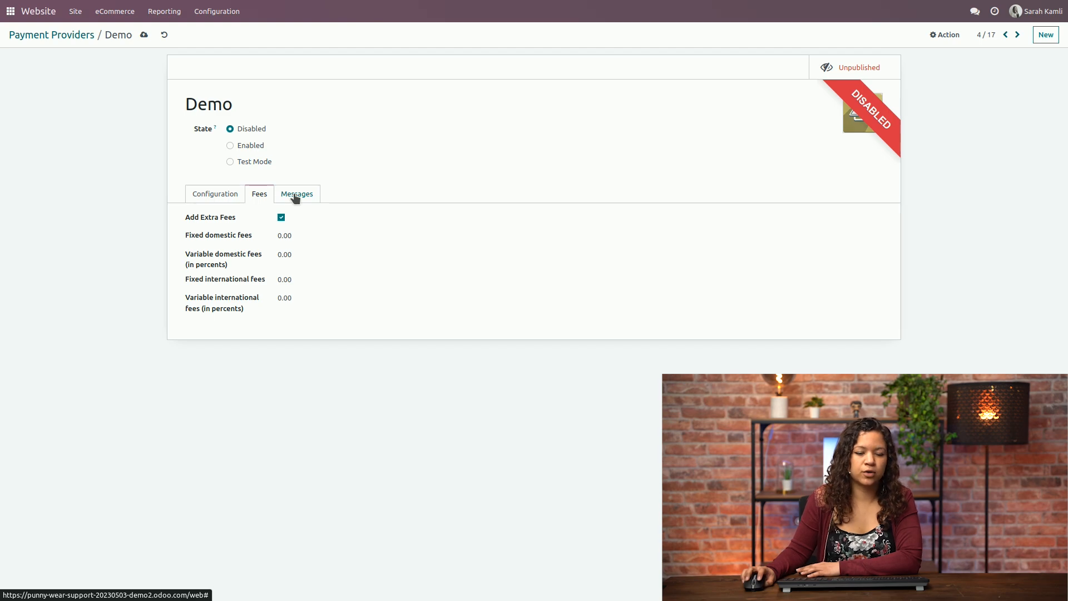
# View the Demo provider's pending, authorized, done and cancelled payment messages.
pyautogui.click(296, 194)
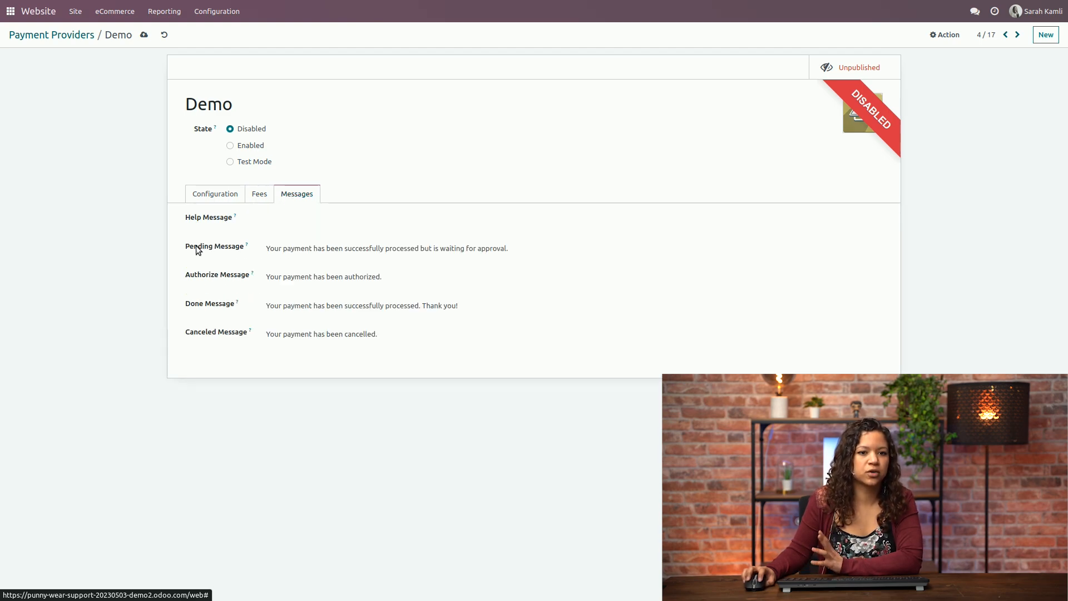
pyautogui.moveTo(185, 283)
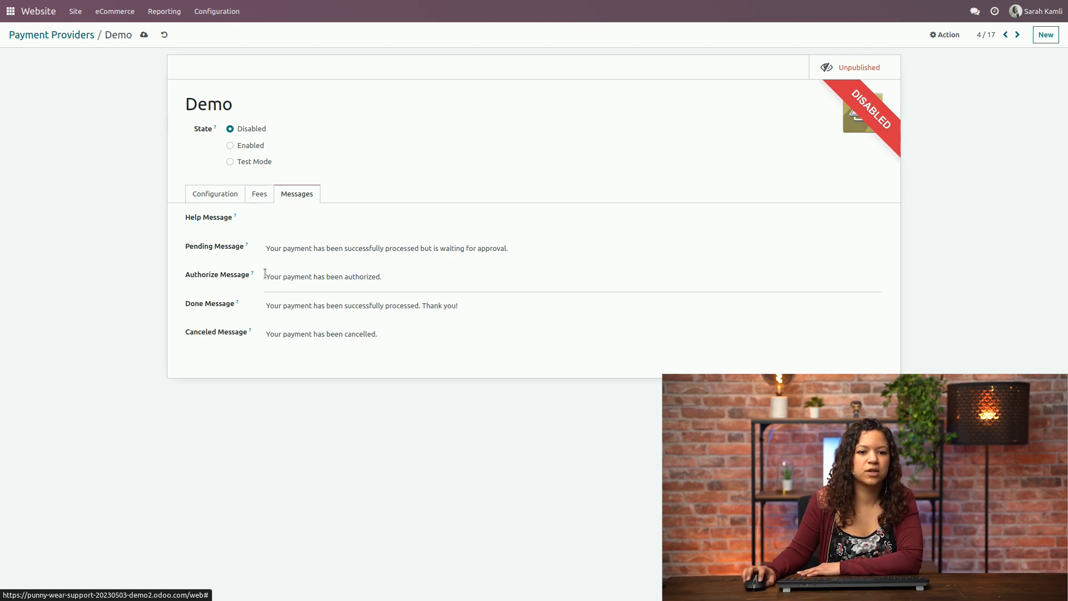
pyautogui.moveTo(261, 270)
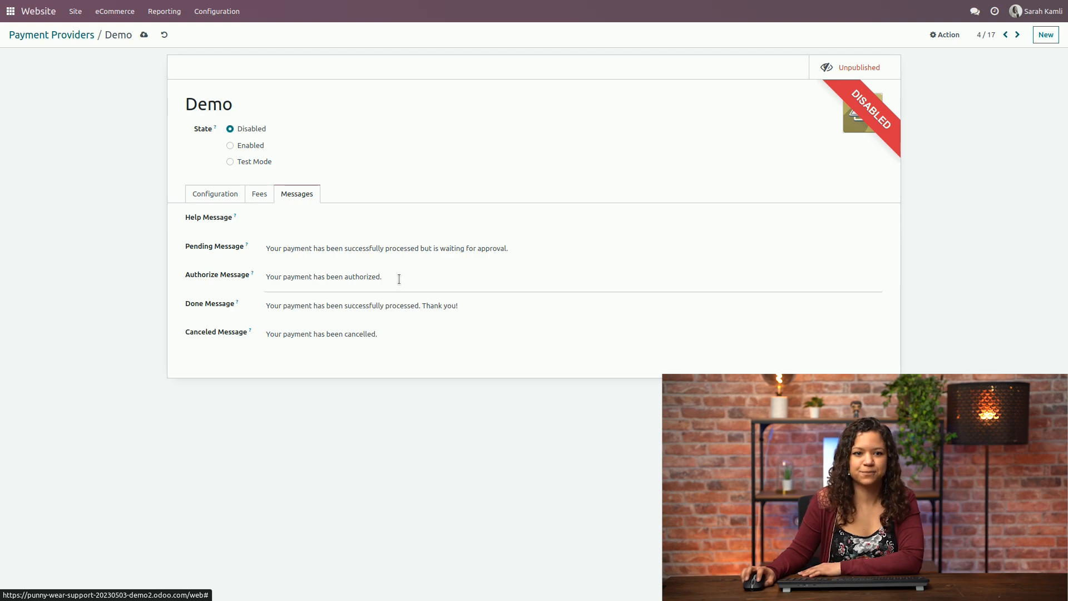
# Set the Demo provider to Test Mode with Bank as payment journal and publish it.
pyautogui.click(215, 194)
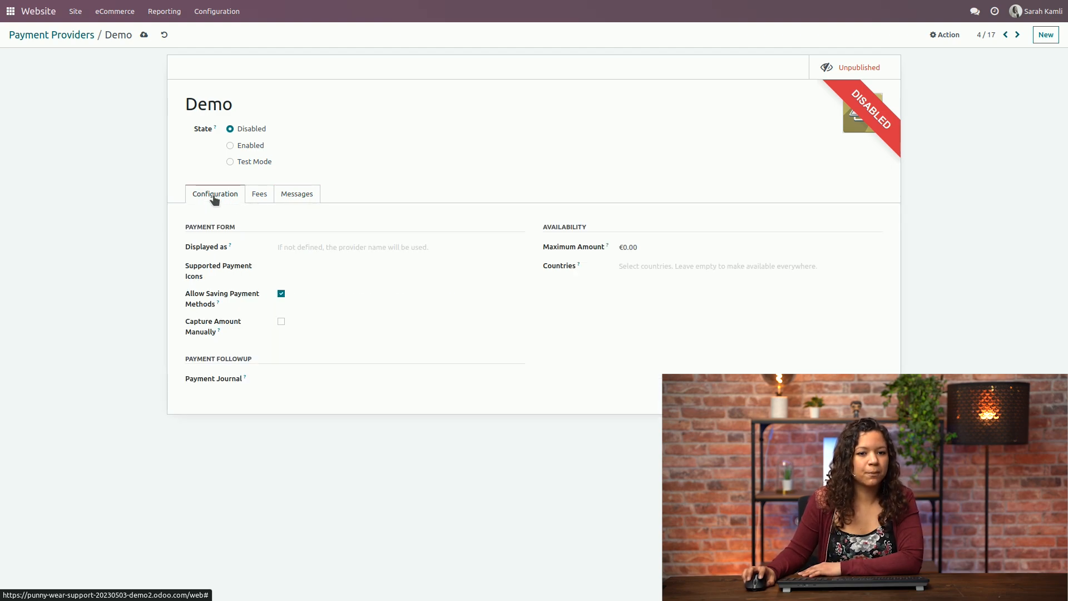
pyautogui.moveTo(257, 167)
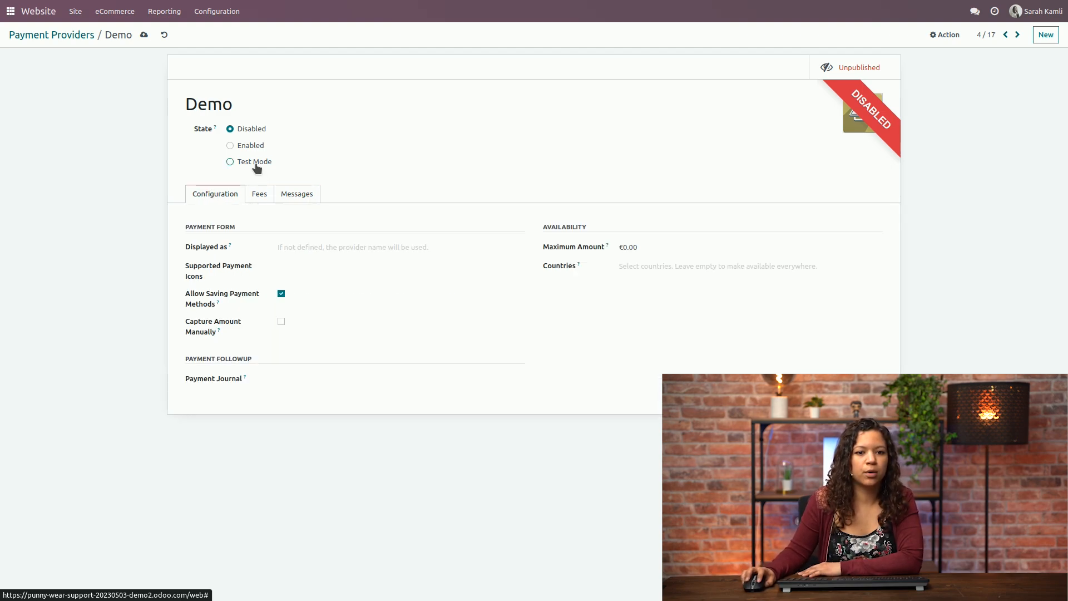
pyautogui.click(230, 161)
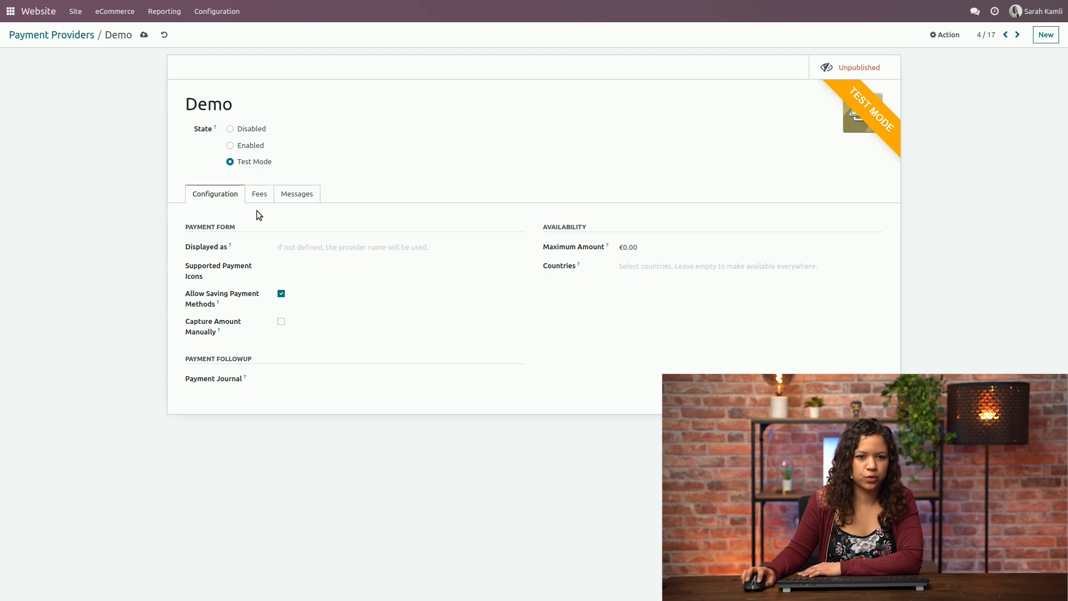
pyautogui.click(389, 378)
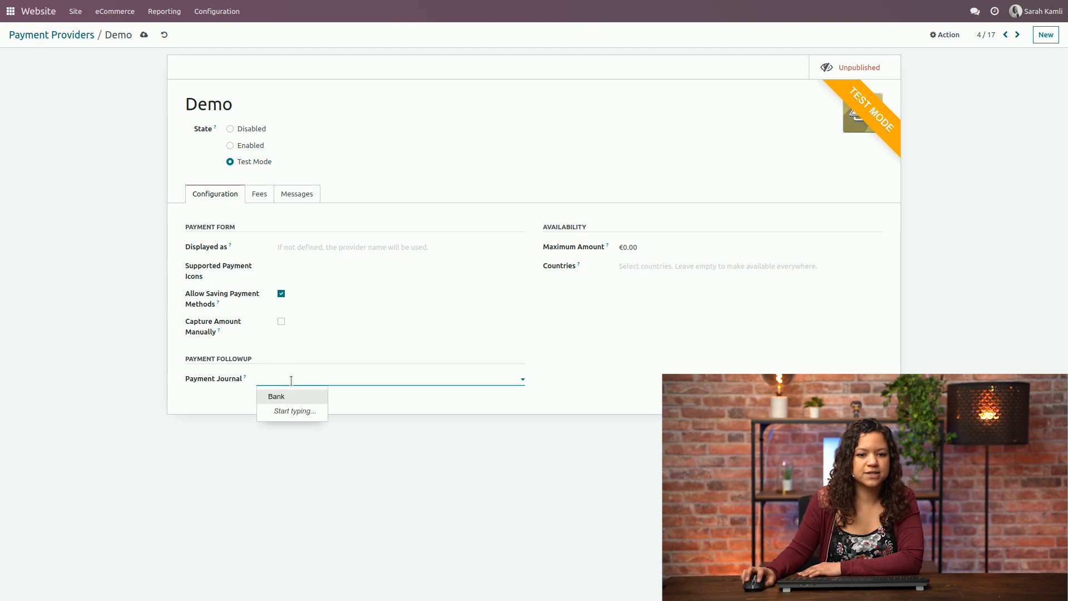
pyautogui.click(276, 396)
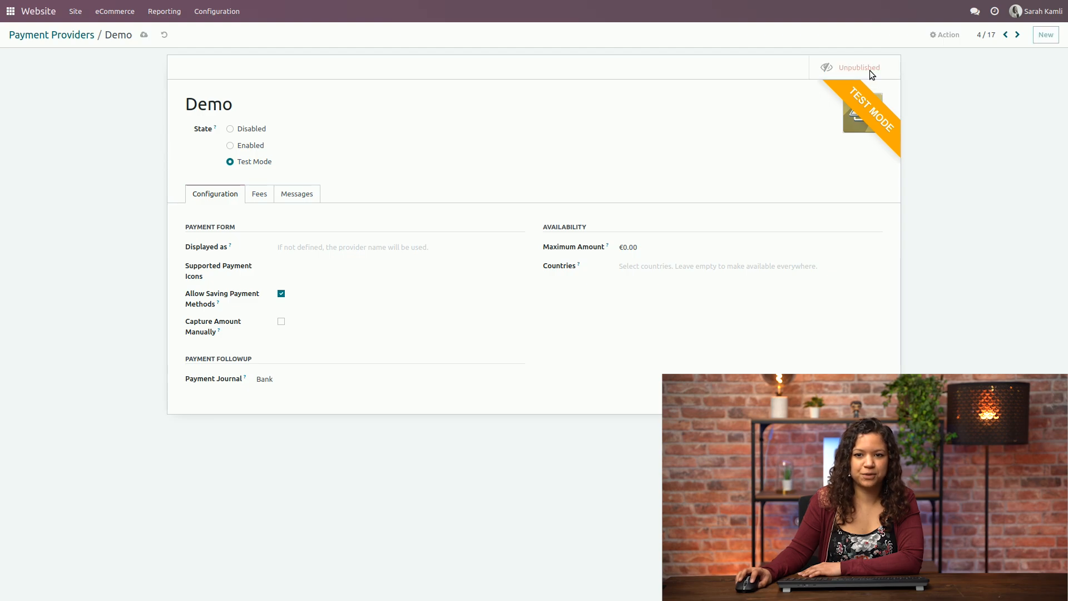
pyautogui.click(856, 68)
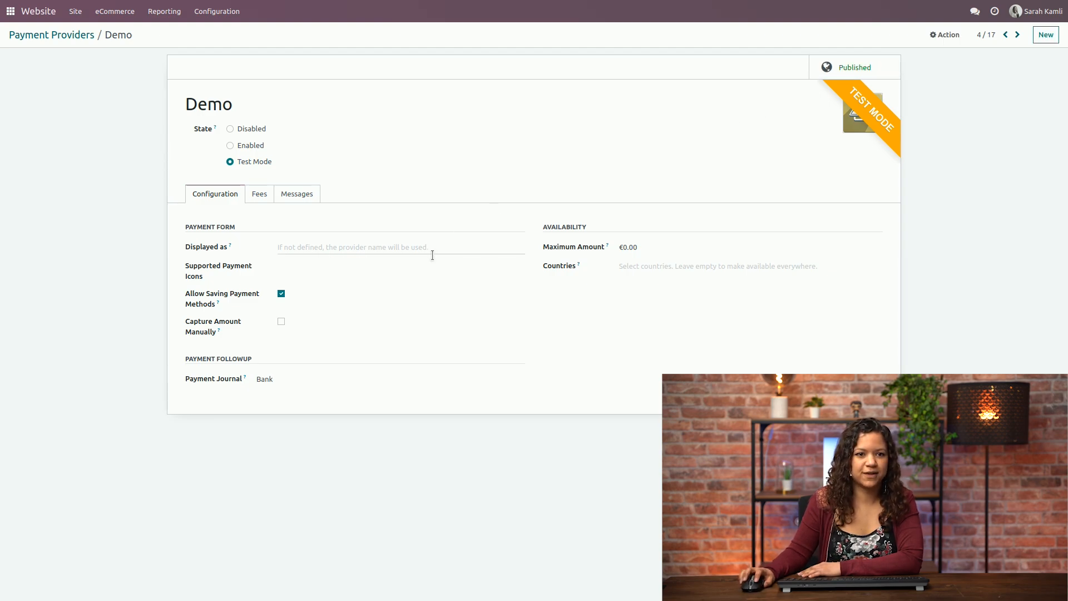
pyautogui.click(75, 12)
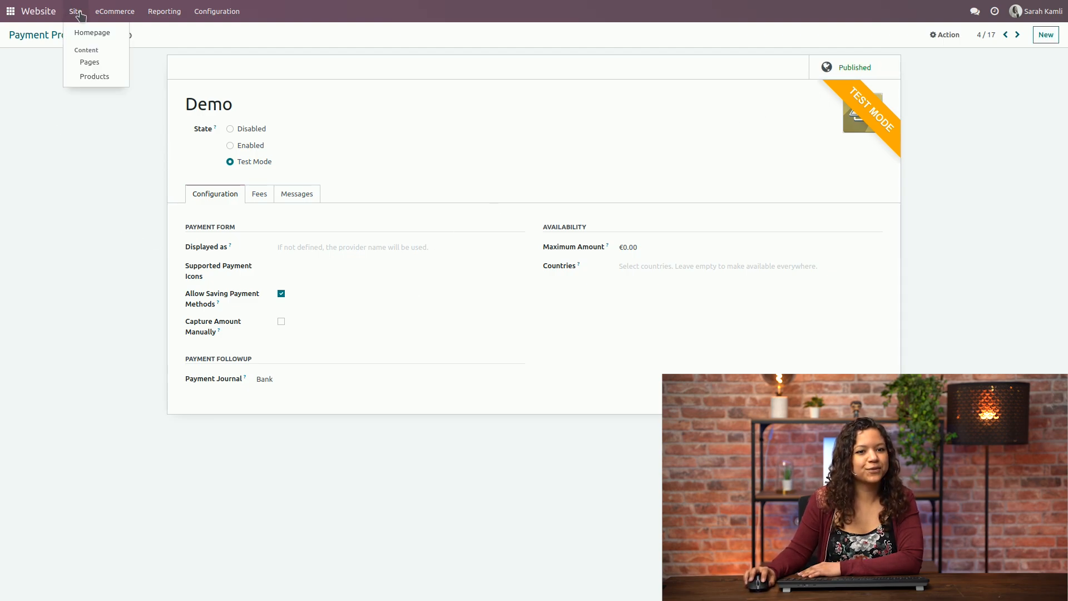
# Add the blue size L Sharkasm t-shirt to the cart and proceed to the cart review.
pyautogui.click(91, 32)
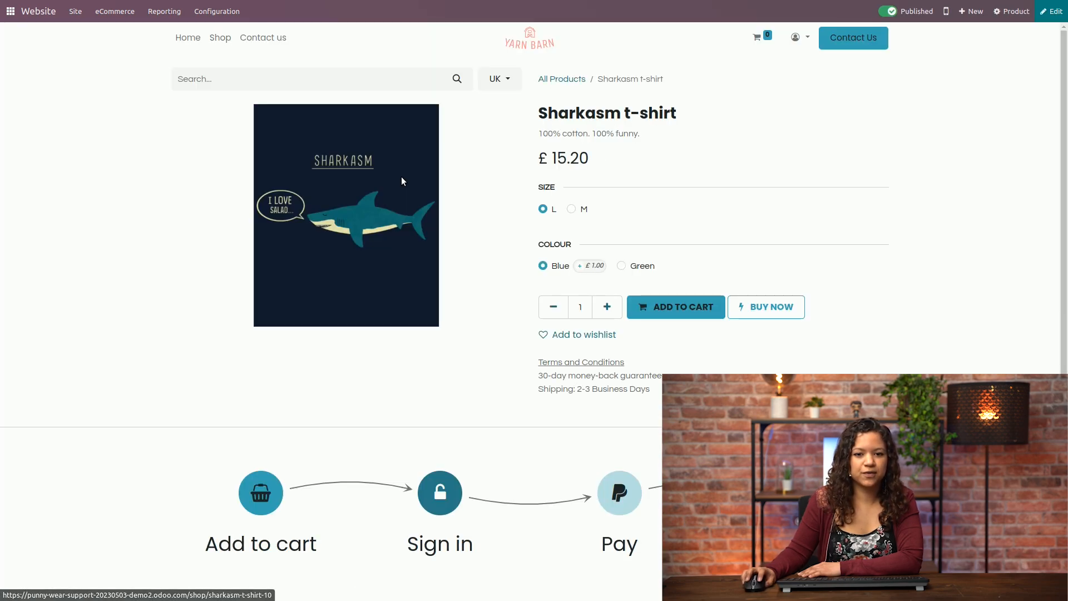
pyautogui.click(674, 307)
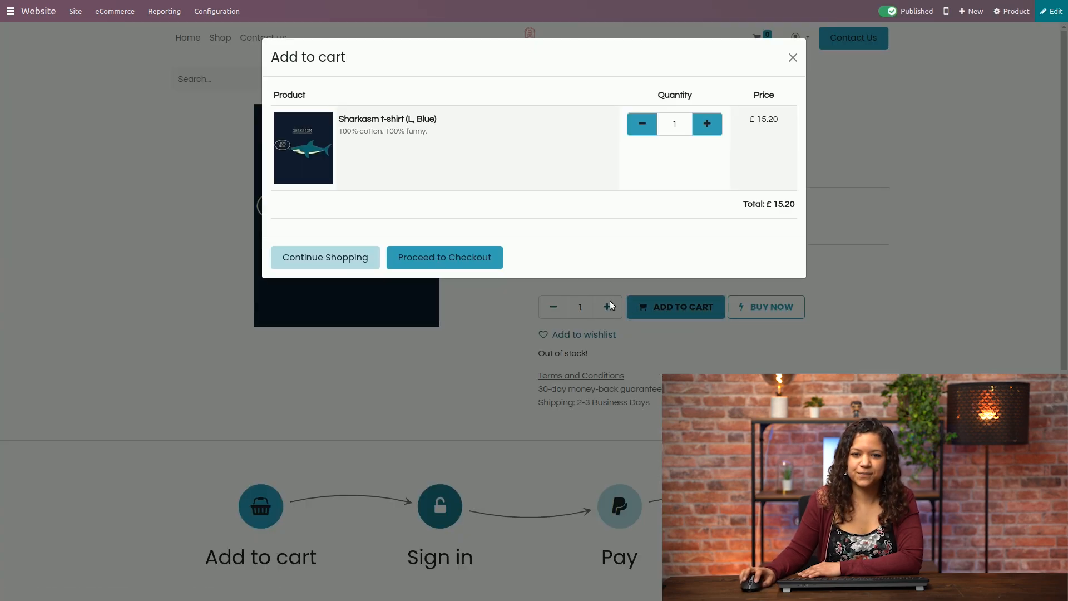
pyautogui.click(444, 257)
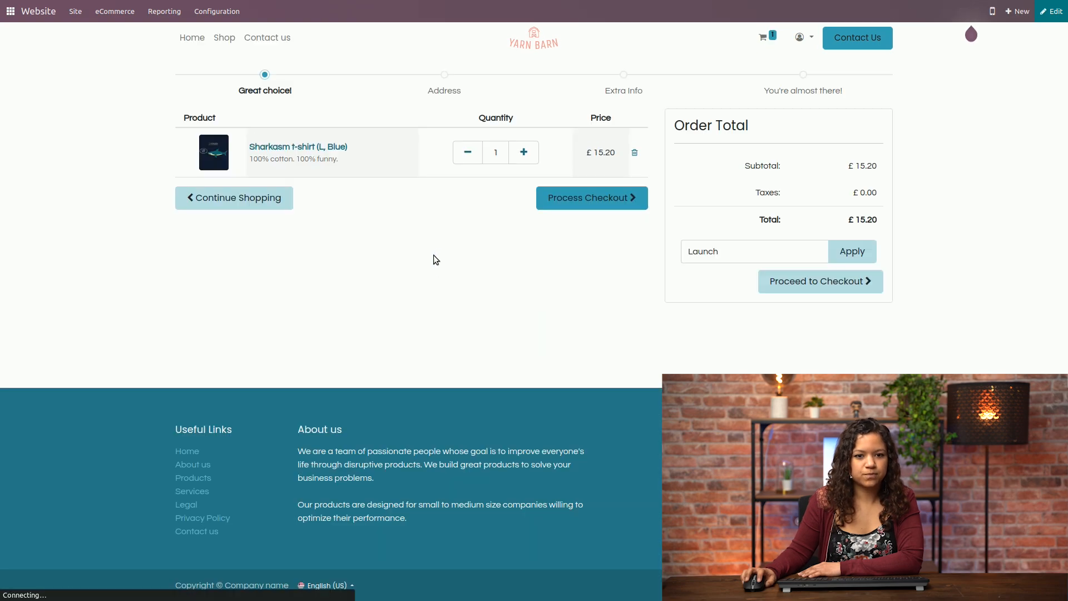
# Start checkout and enter phone 1234567 and street Happiness Street 123.
pyautogui.click(590, 198)
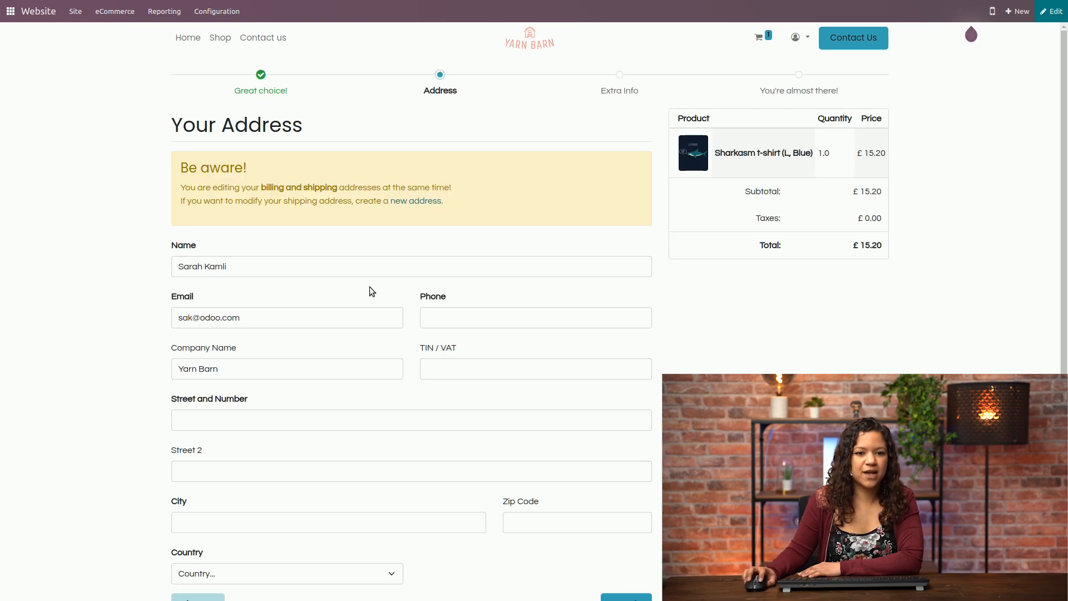
pyautogui.moveTo(224, 236)
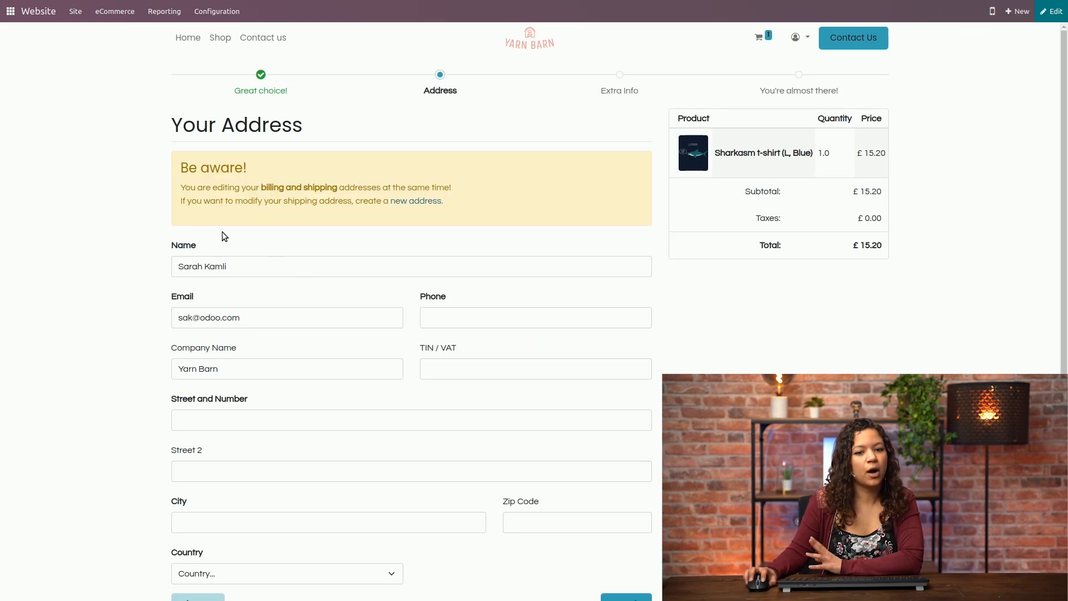
pyautogui.moveTo(267, 227)
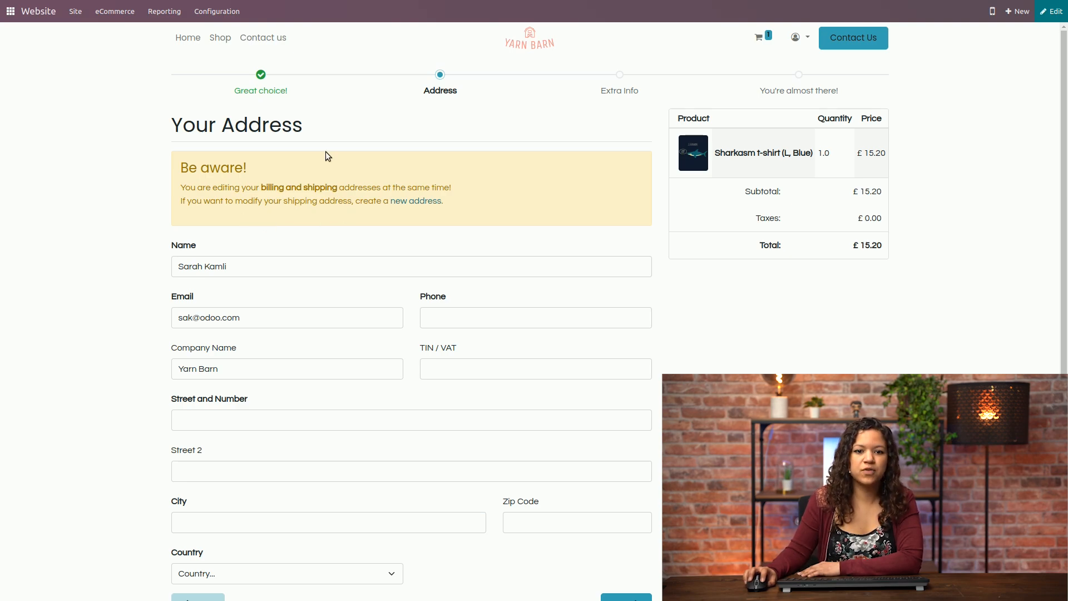
pyautogui.moveTo(296, 244)
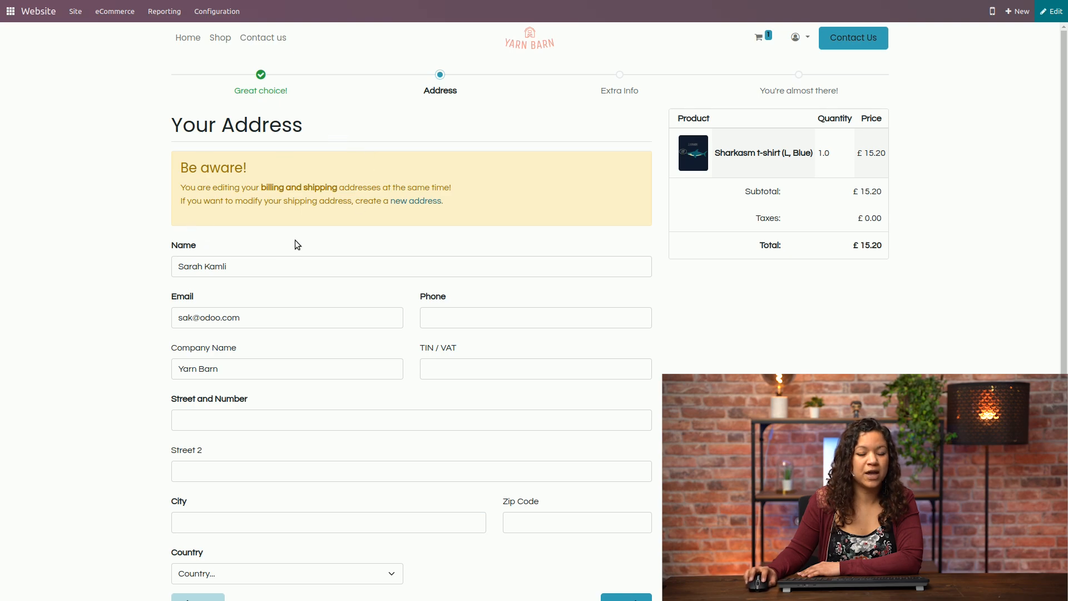
pyautogui.moveTo(305, 235)
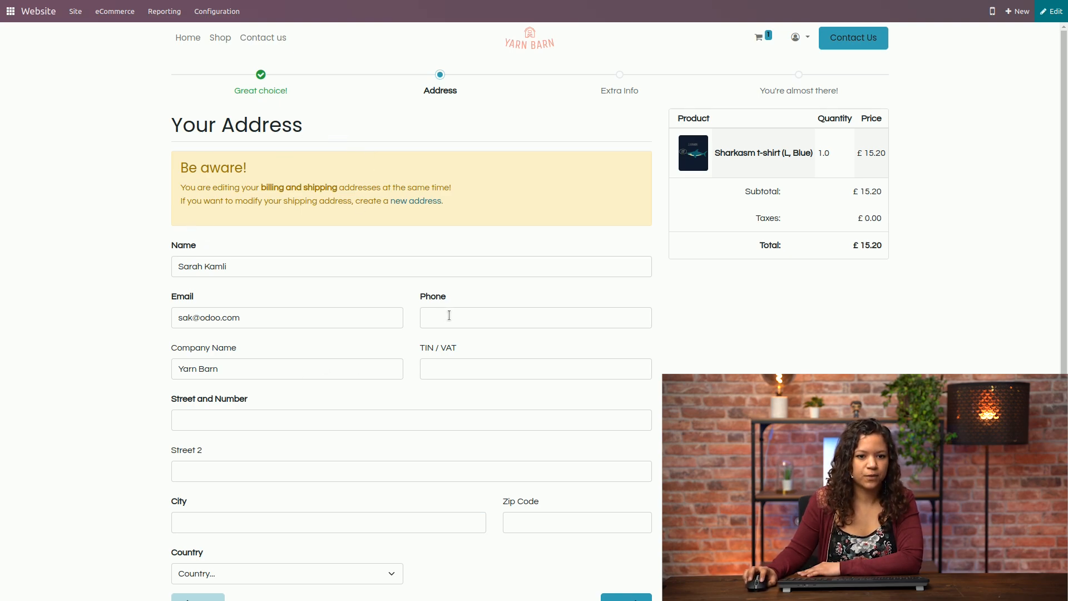
pyautogui.write('1234567')
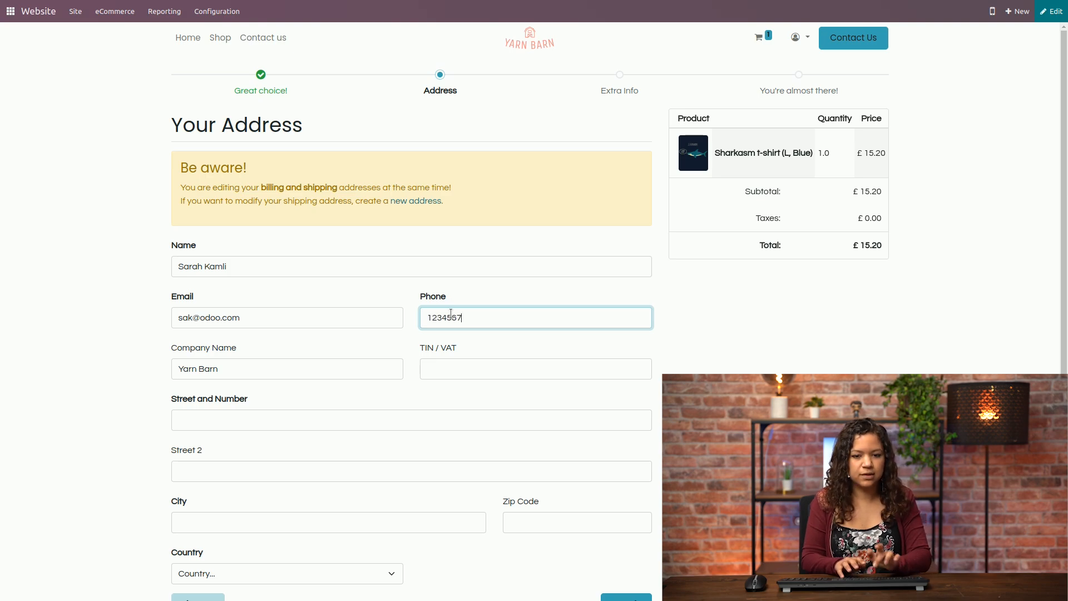
pyautogui.write('Ho')
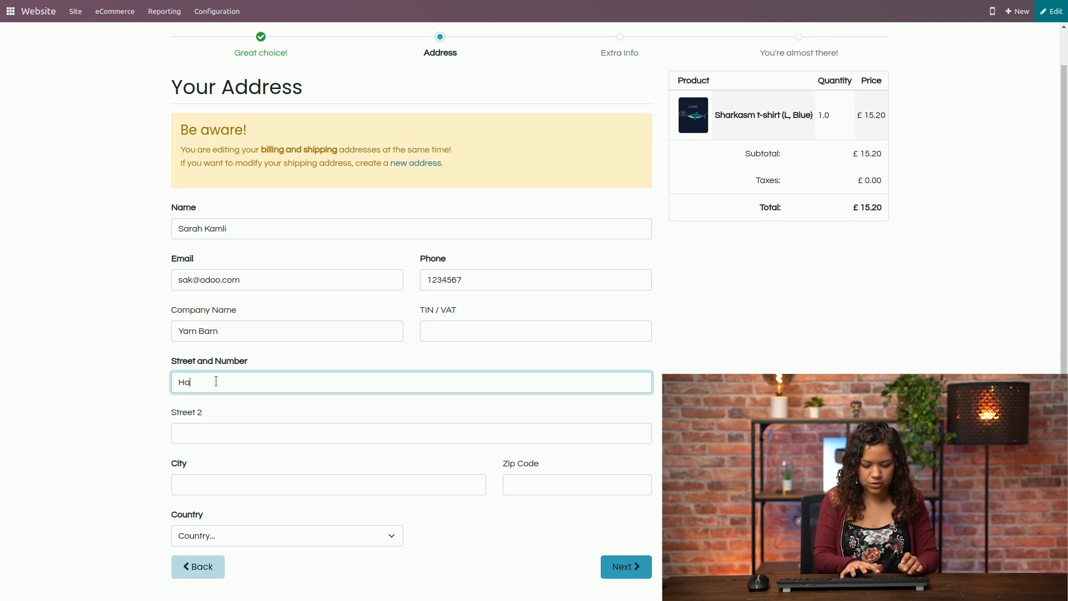
pyautogui.write('Happiness St')
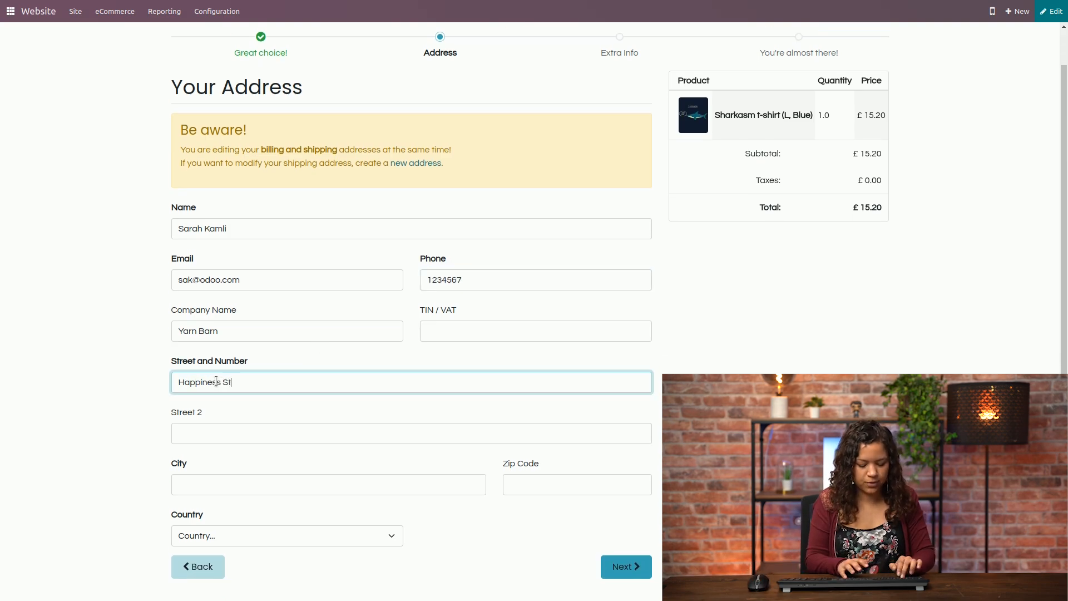
pyautogui.write('reet 123')
pyautogui.click(328, 484)
pyautogui.write('L')
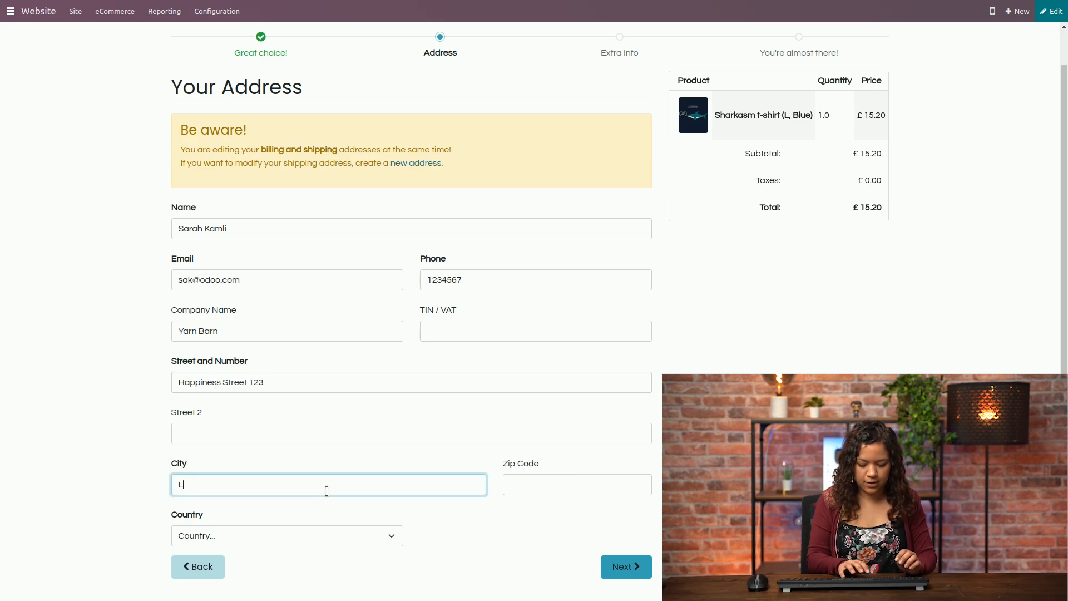
# Complete the address with city Louvain-La-Neuve, country Belgium and zip 1367.
pyautogui.write('ouvain-La-')
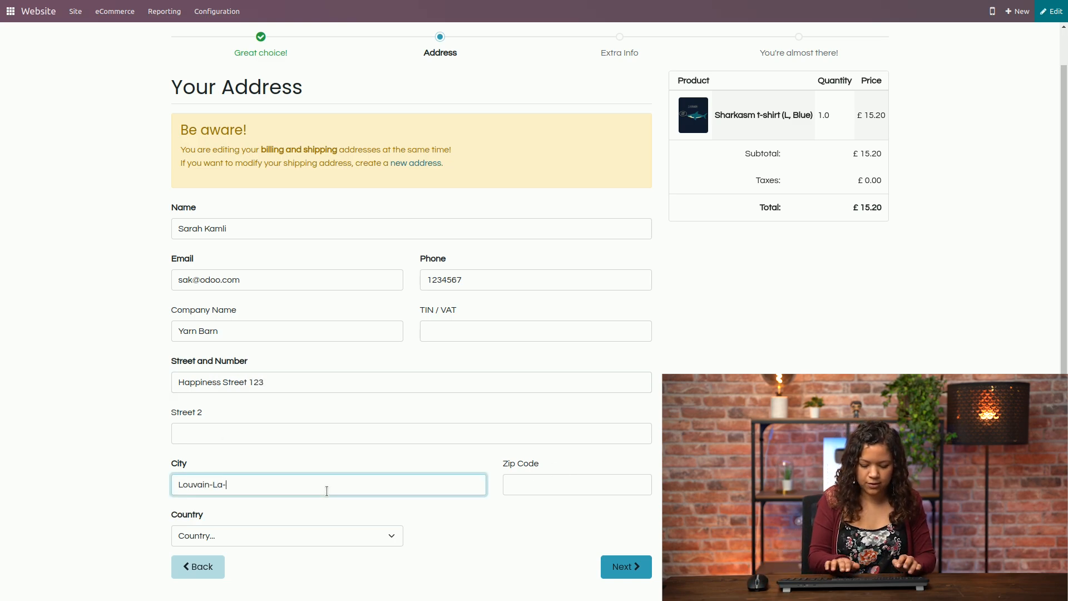
pyautogui.click(286, 535)
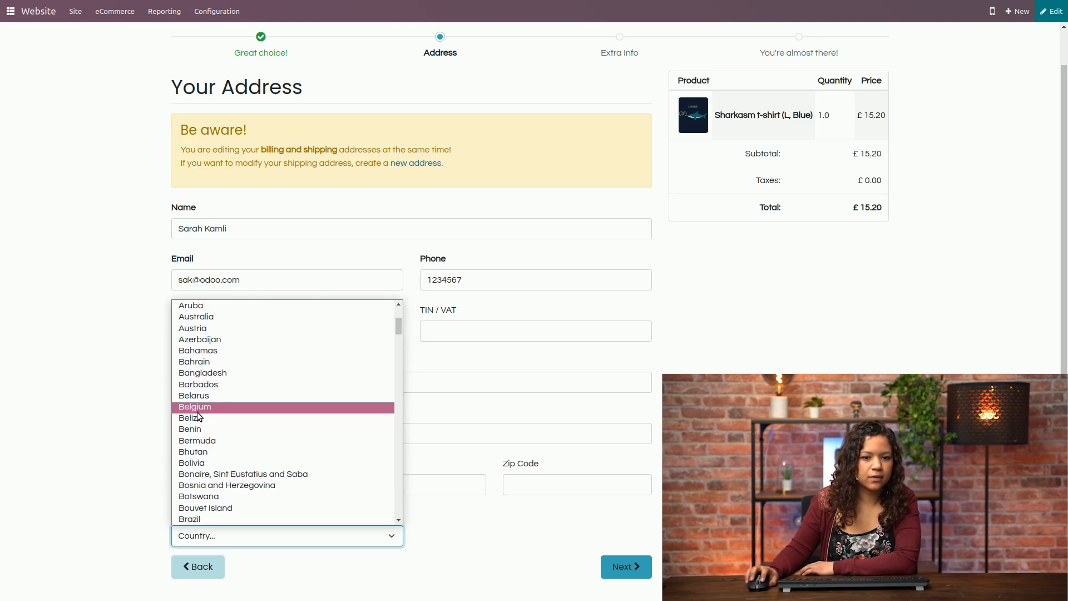
pyautogui.click(195, 407)
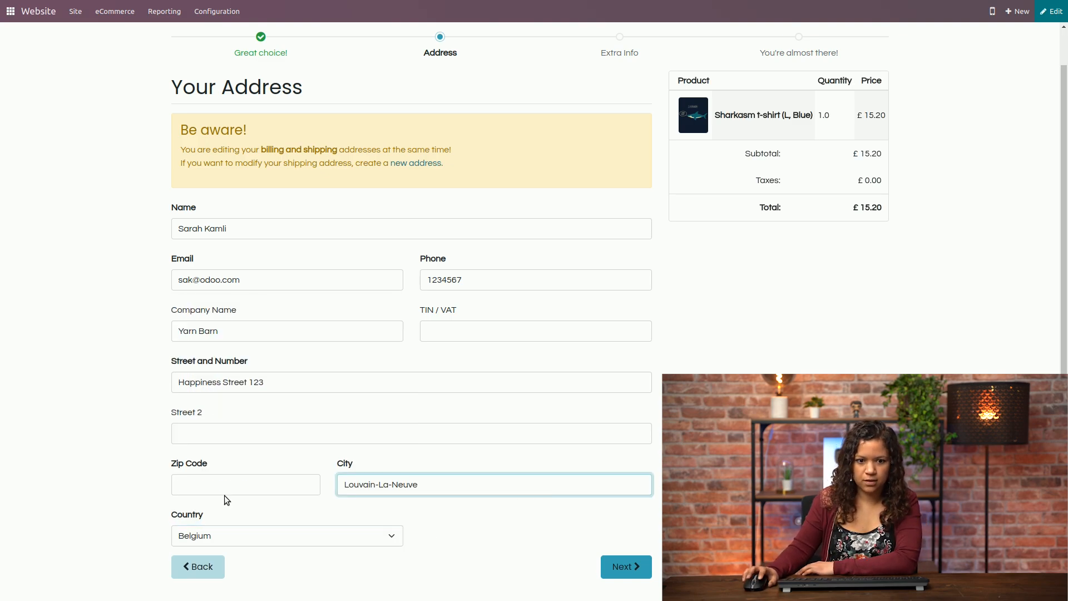
pyautogui.write('1367')
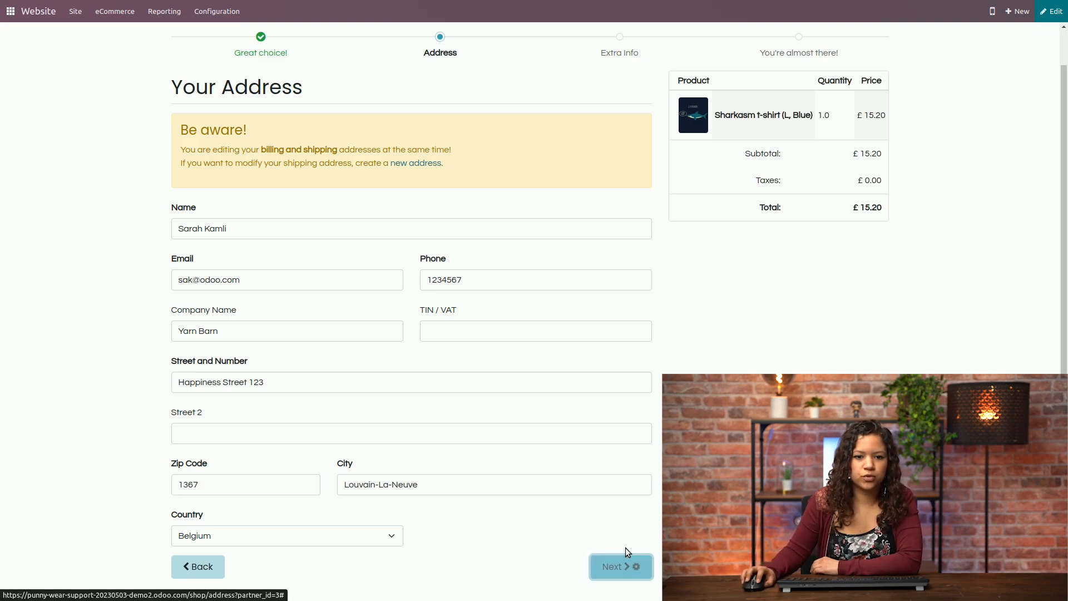
# Submit the address and confirm it for billing and shipping, reaching the pickup-day step.
pyautogui.click(618, 566)
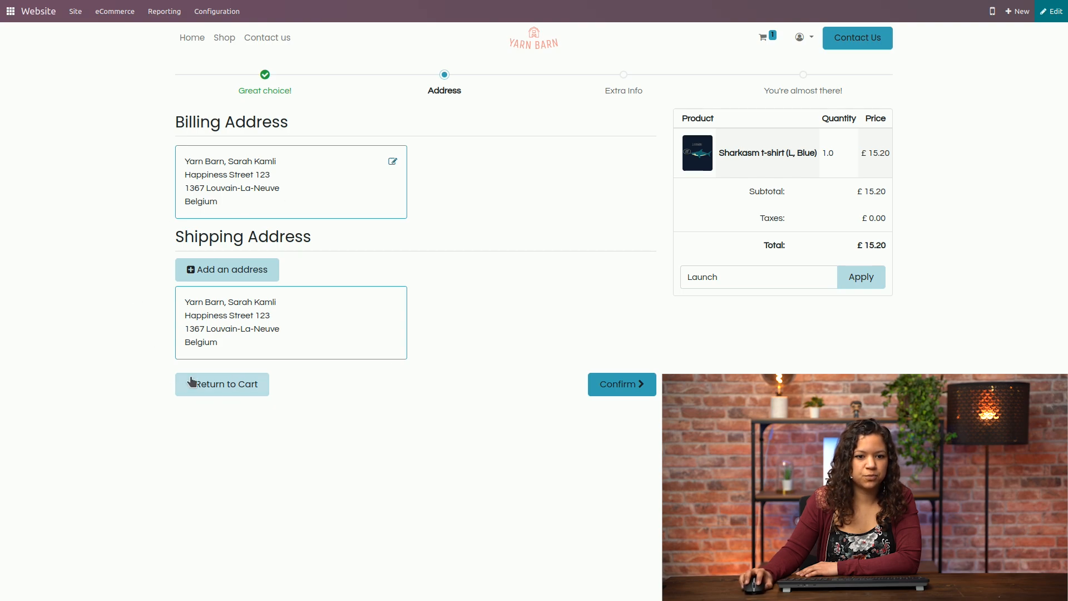
pyautogui.moveTo(599, 408)
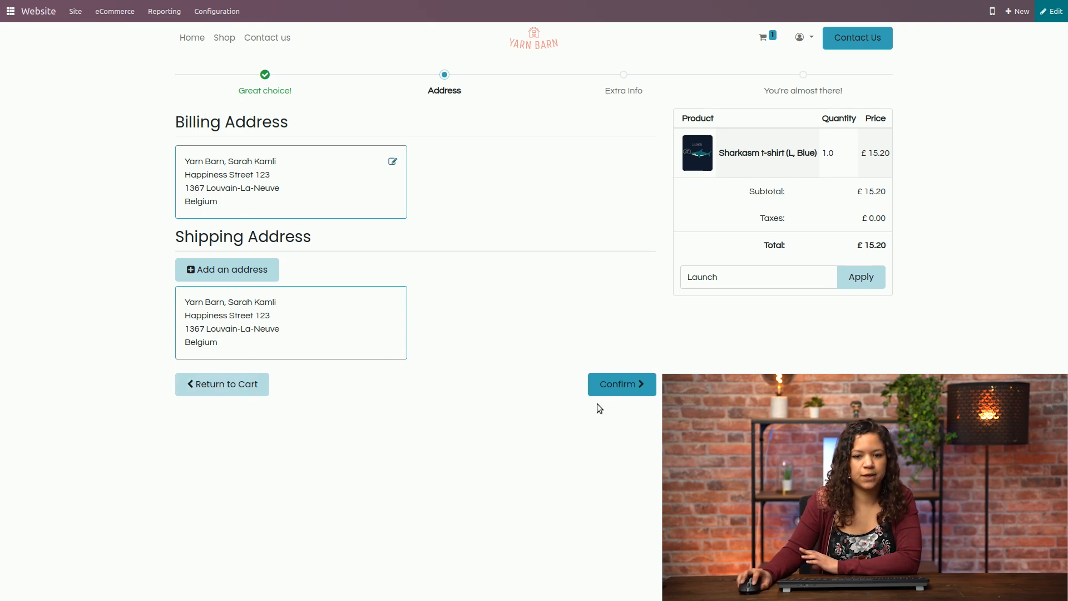
pyautogui.click(621, 384)
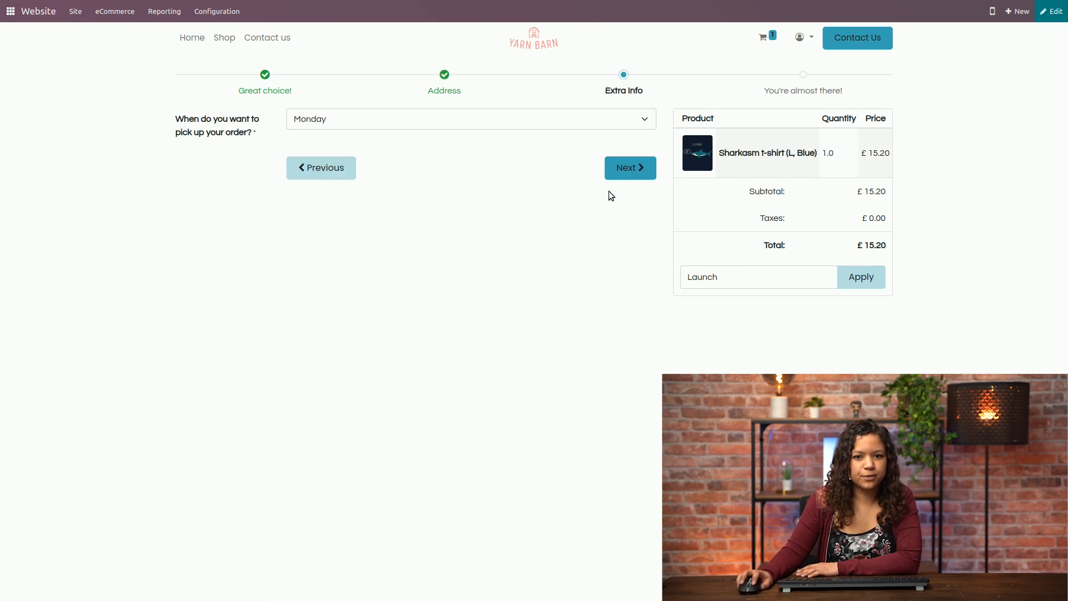
# Accept Monday pickup and select Demo as the payment method at the final step.
pyautogui.click(629, 168)
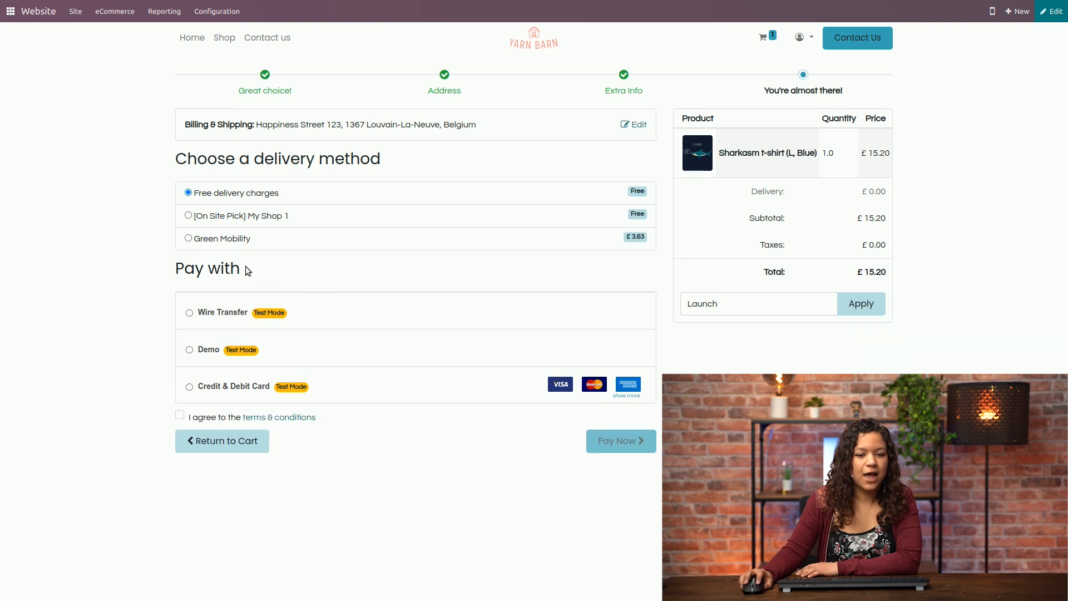
pyautogui.moveTo(187, 289)
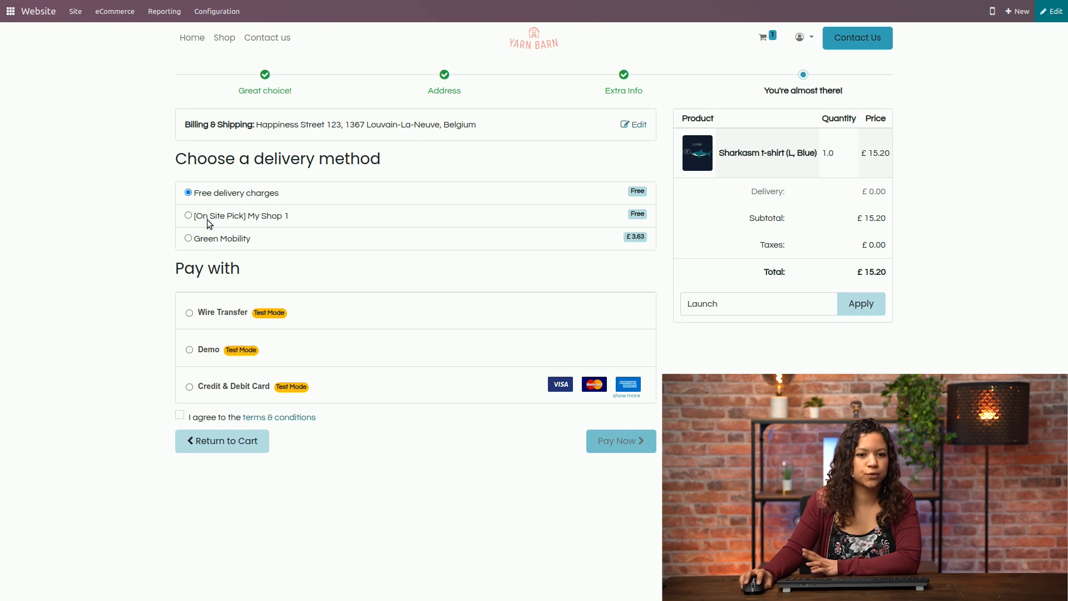
pyautogui.moveTo(210, 225)
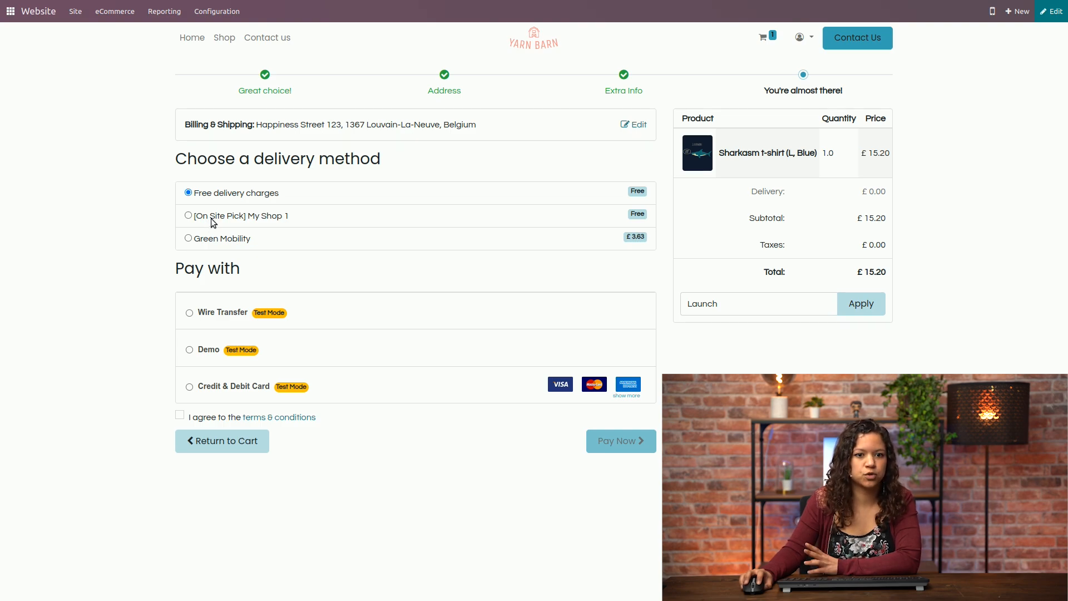
pyautogui.moveTo(238, 228)
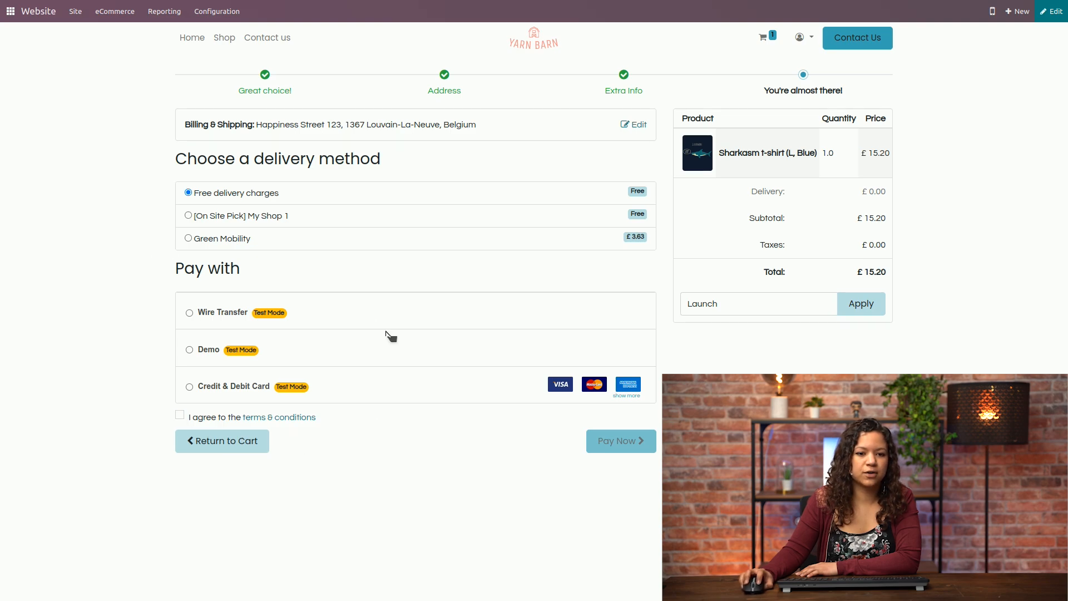
pyautogui.moveTo(207, 351)
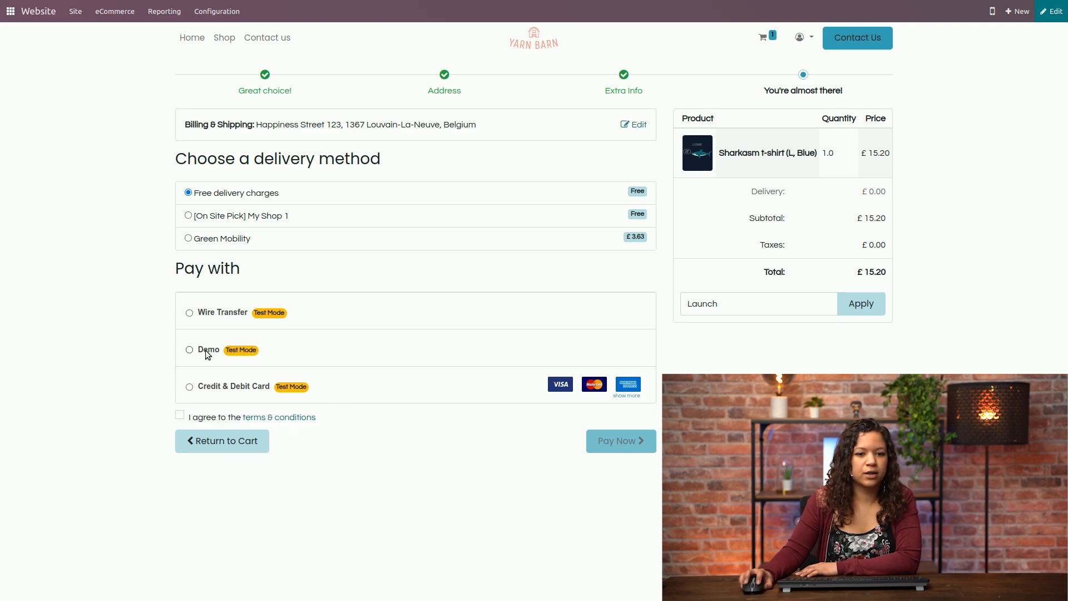
pyautogui.click(190, 350)
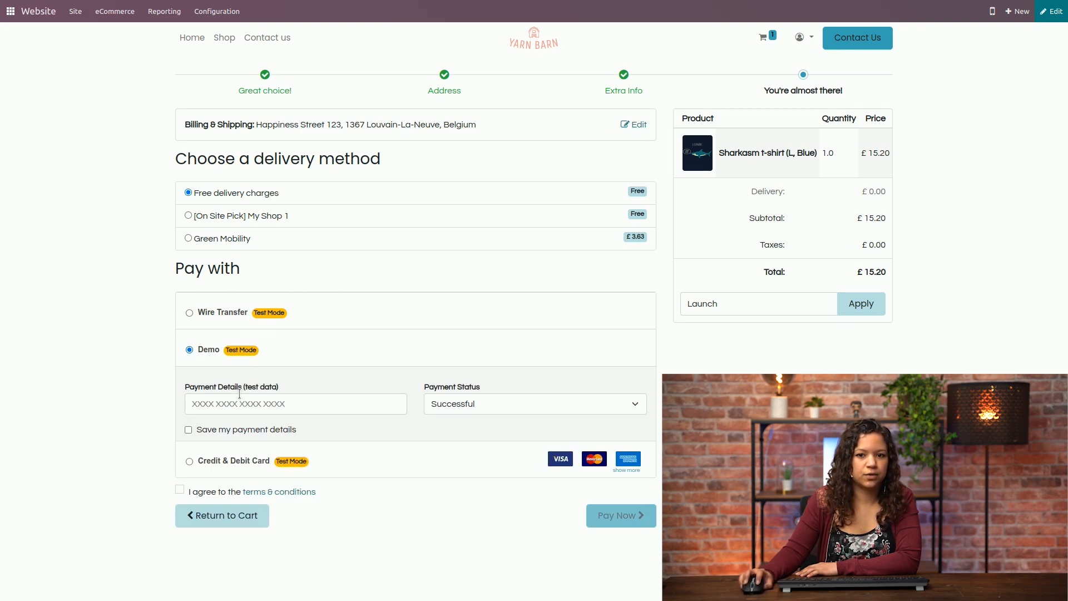